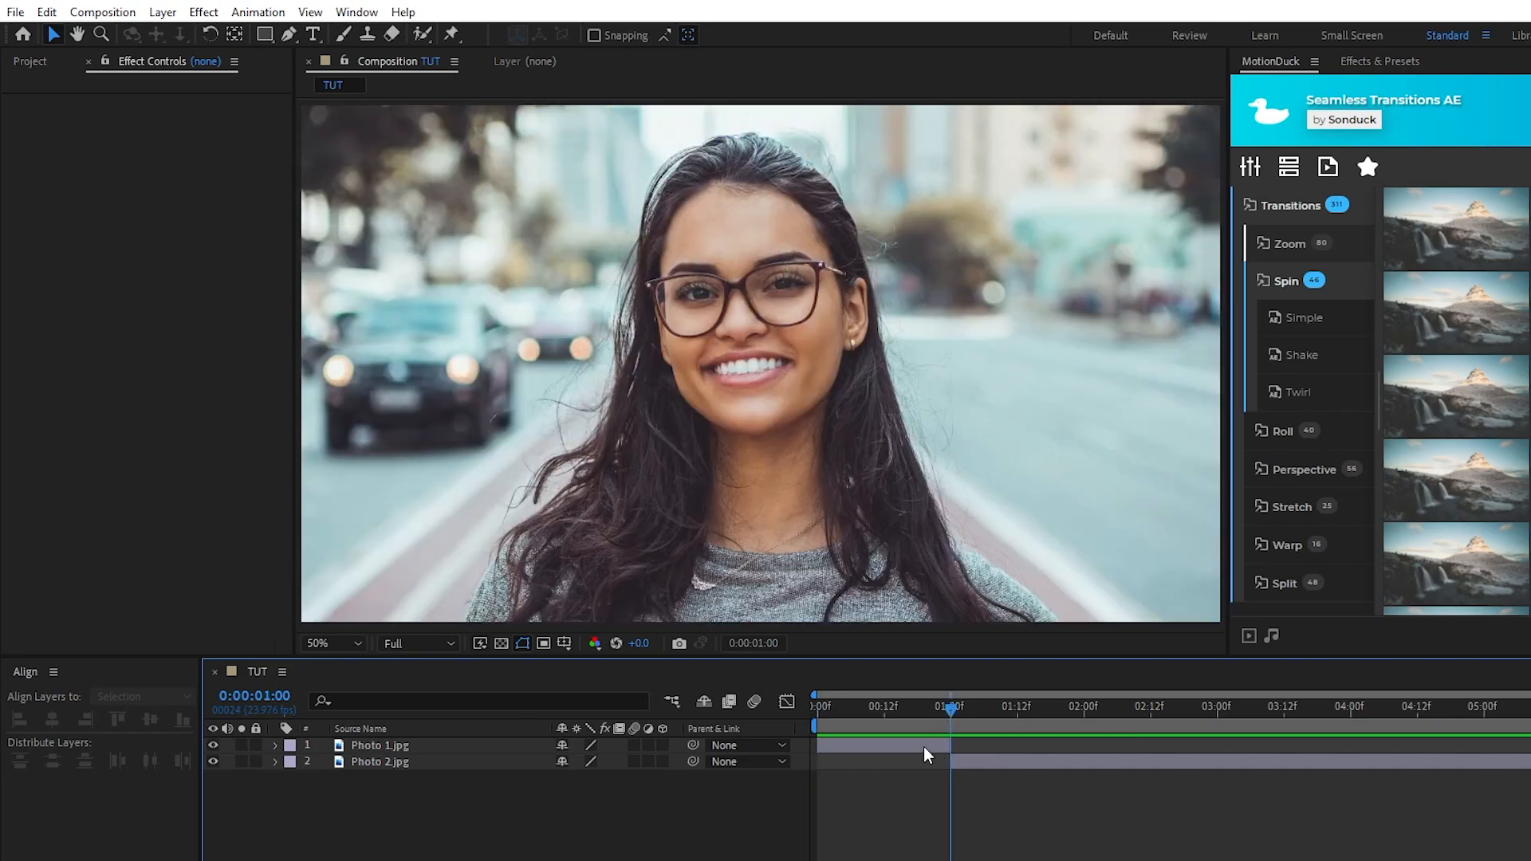
pyautogui.moveTo(1014, 795)
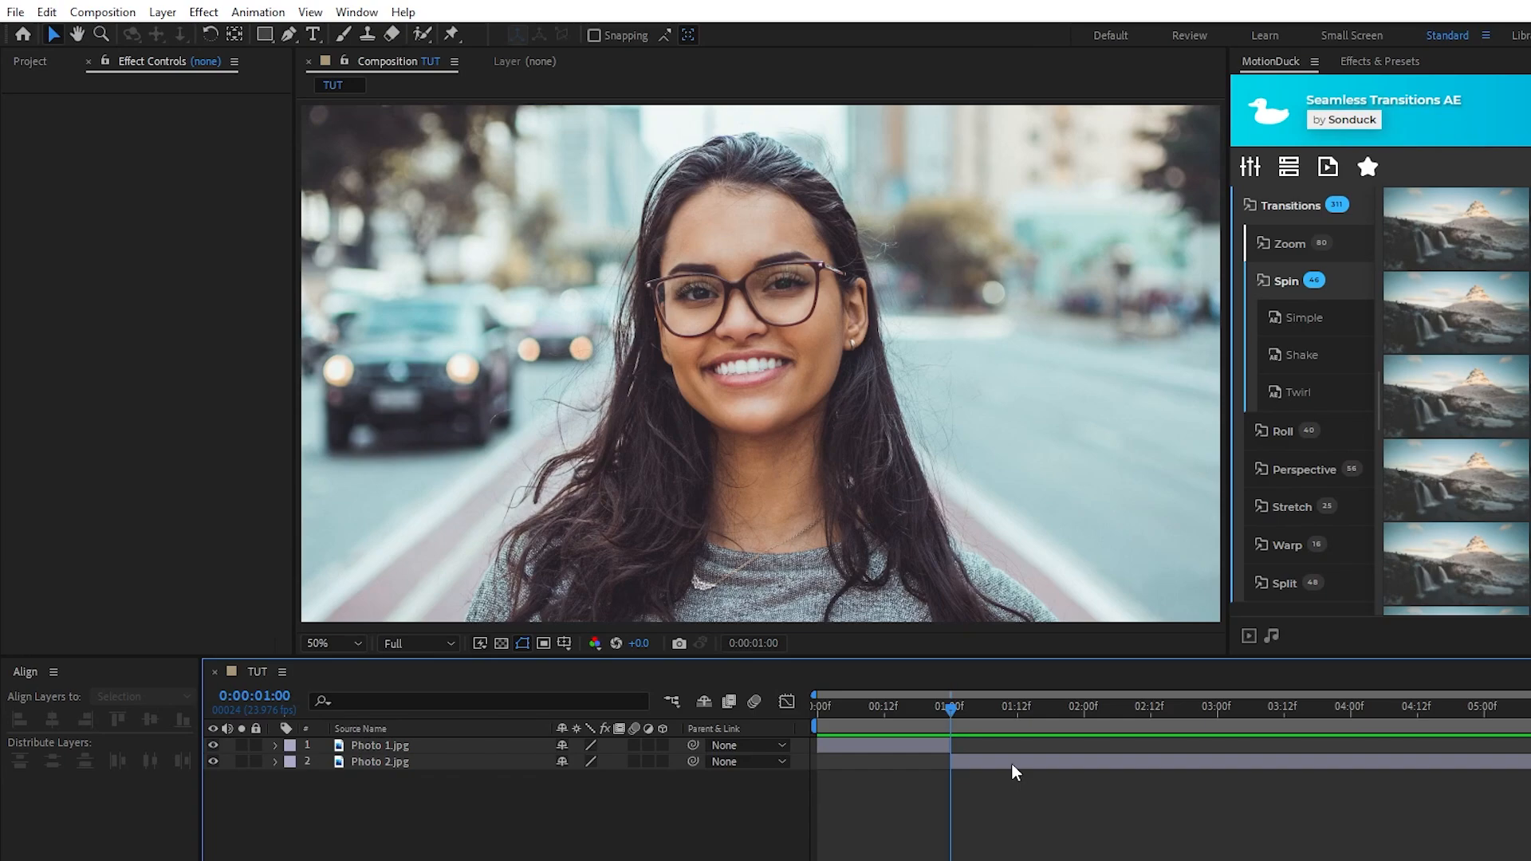
# Add an adjustment layer whose Transform effect uses its own 180 shutter angle.
pyautogui.click(156, 12)
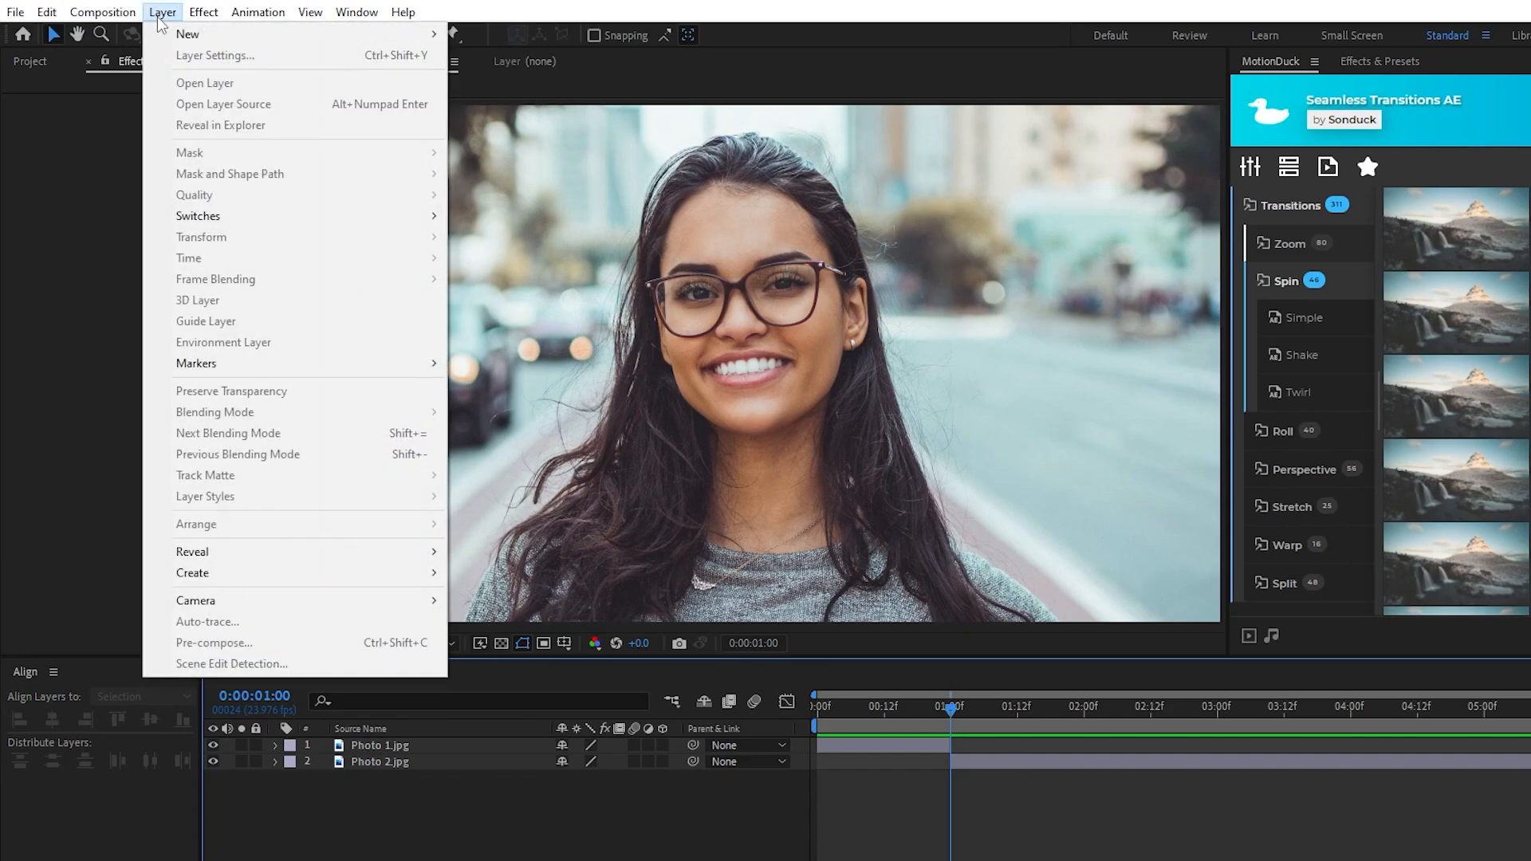
pyautogui.click(192, 573)
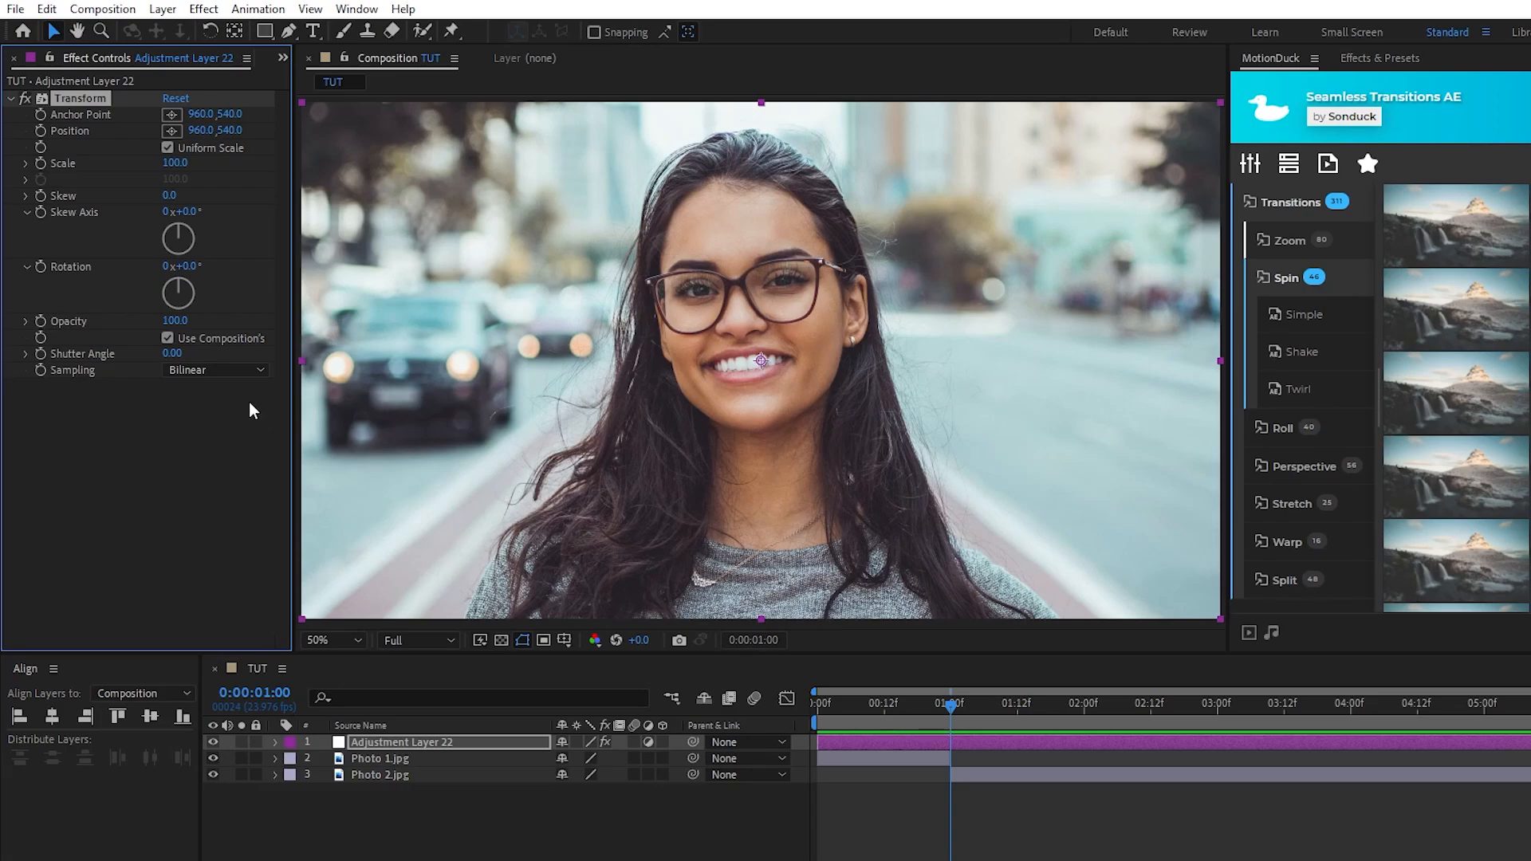
pyautogui.click(168, 338)
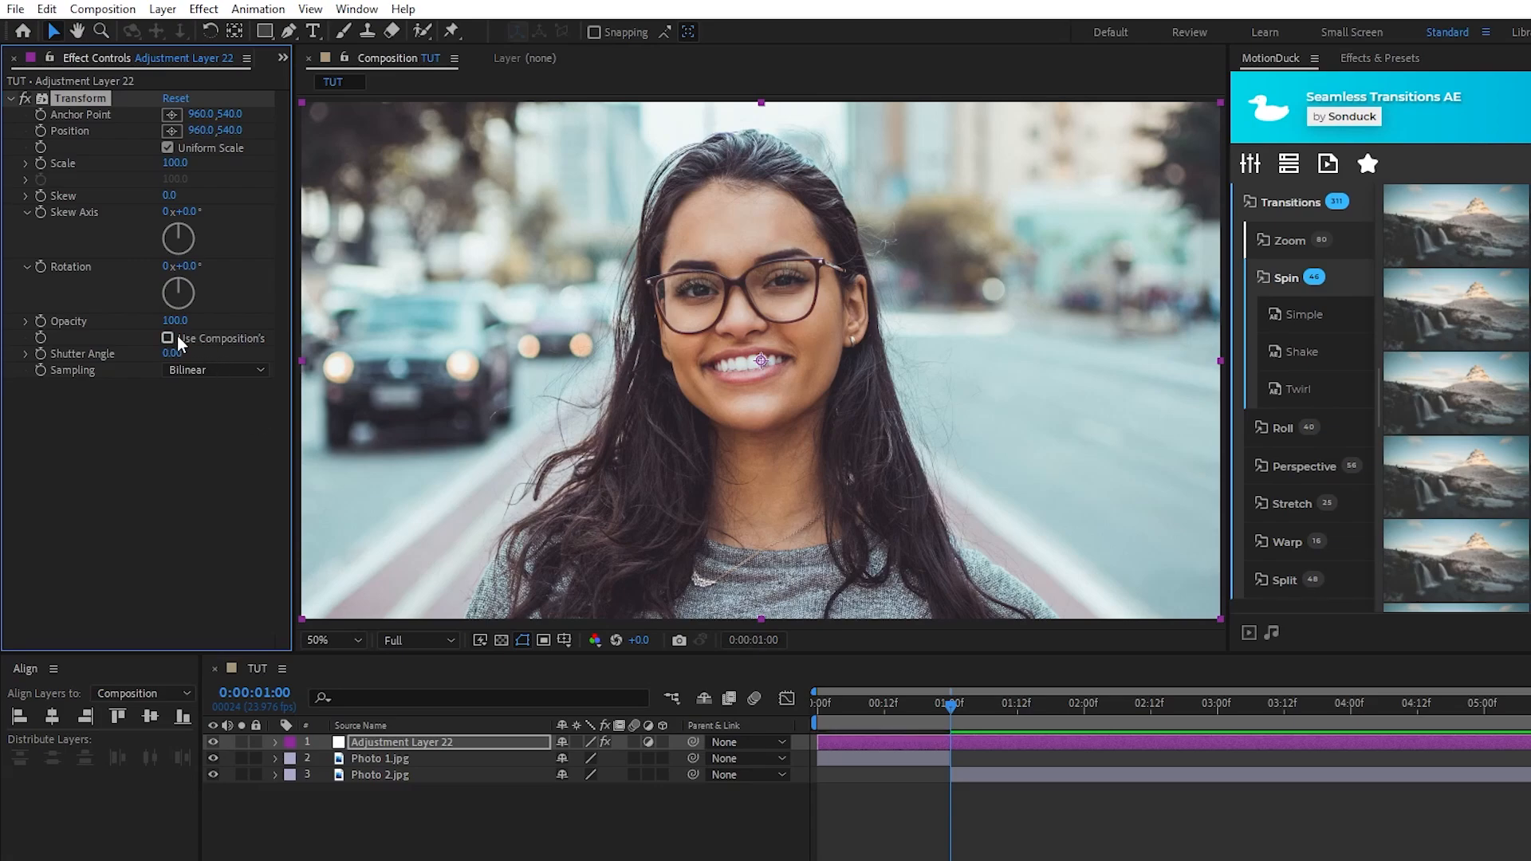
pyautogui.click(172, 353)
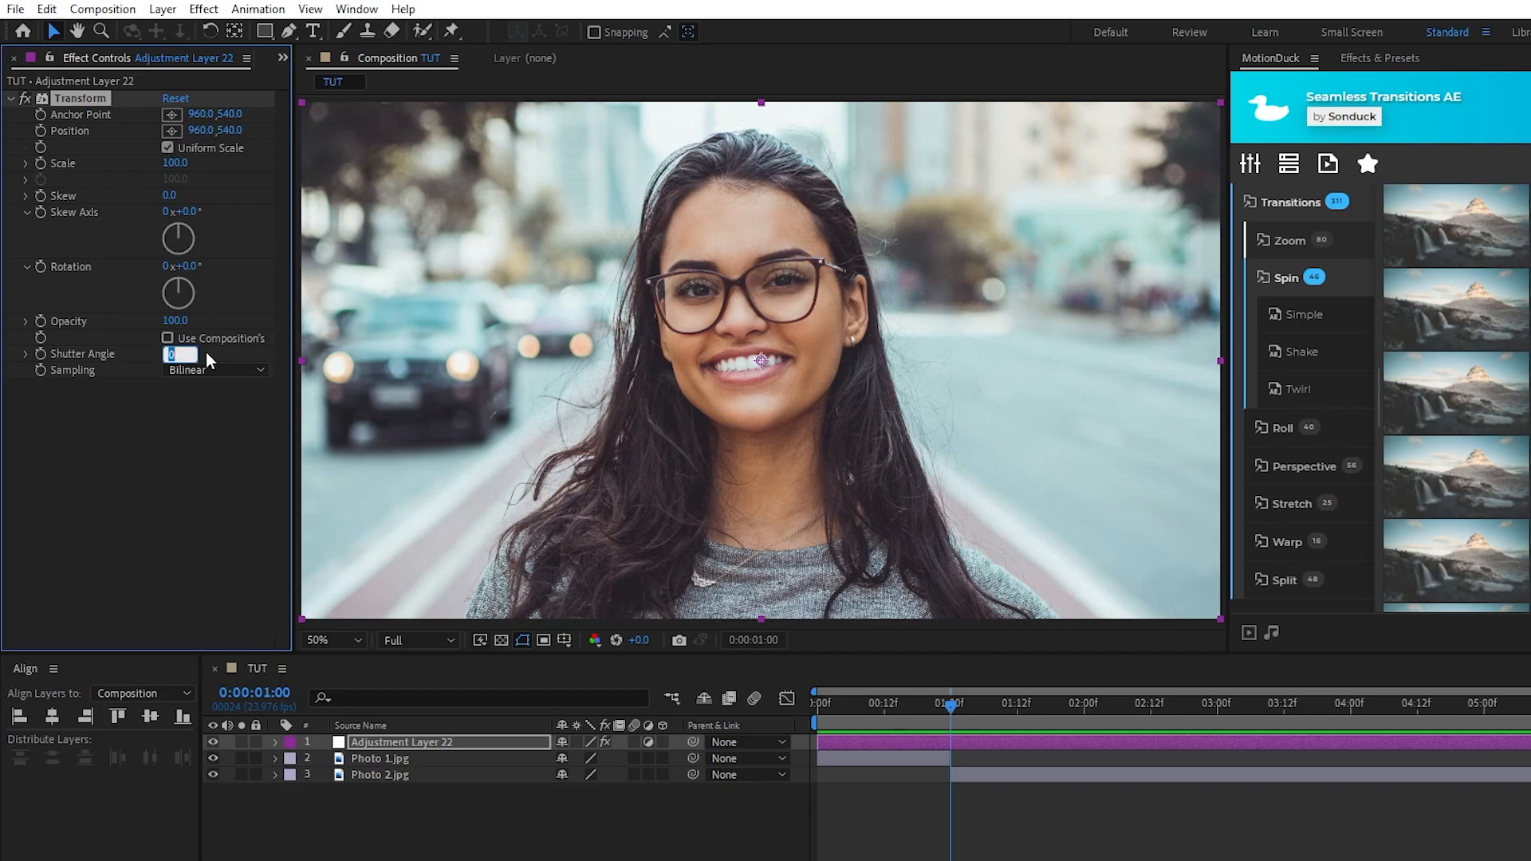
pyautogui.write('180.00')
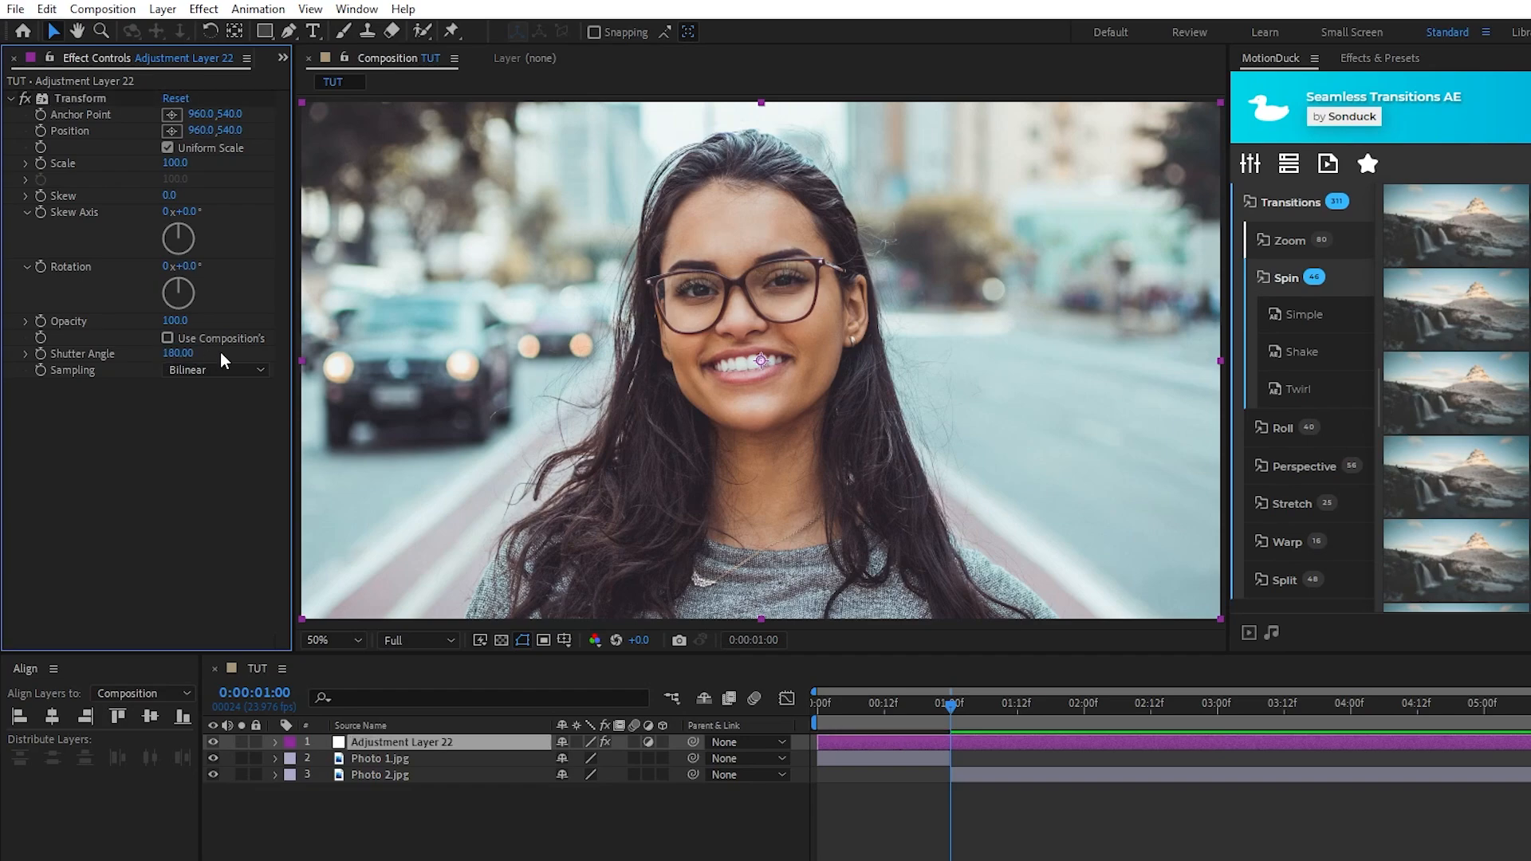
pyautogui.moveTo(212, 357)
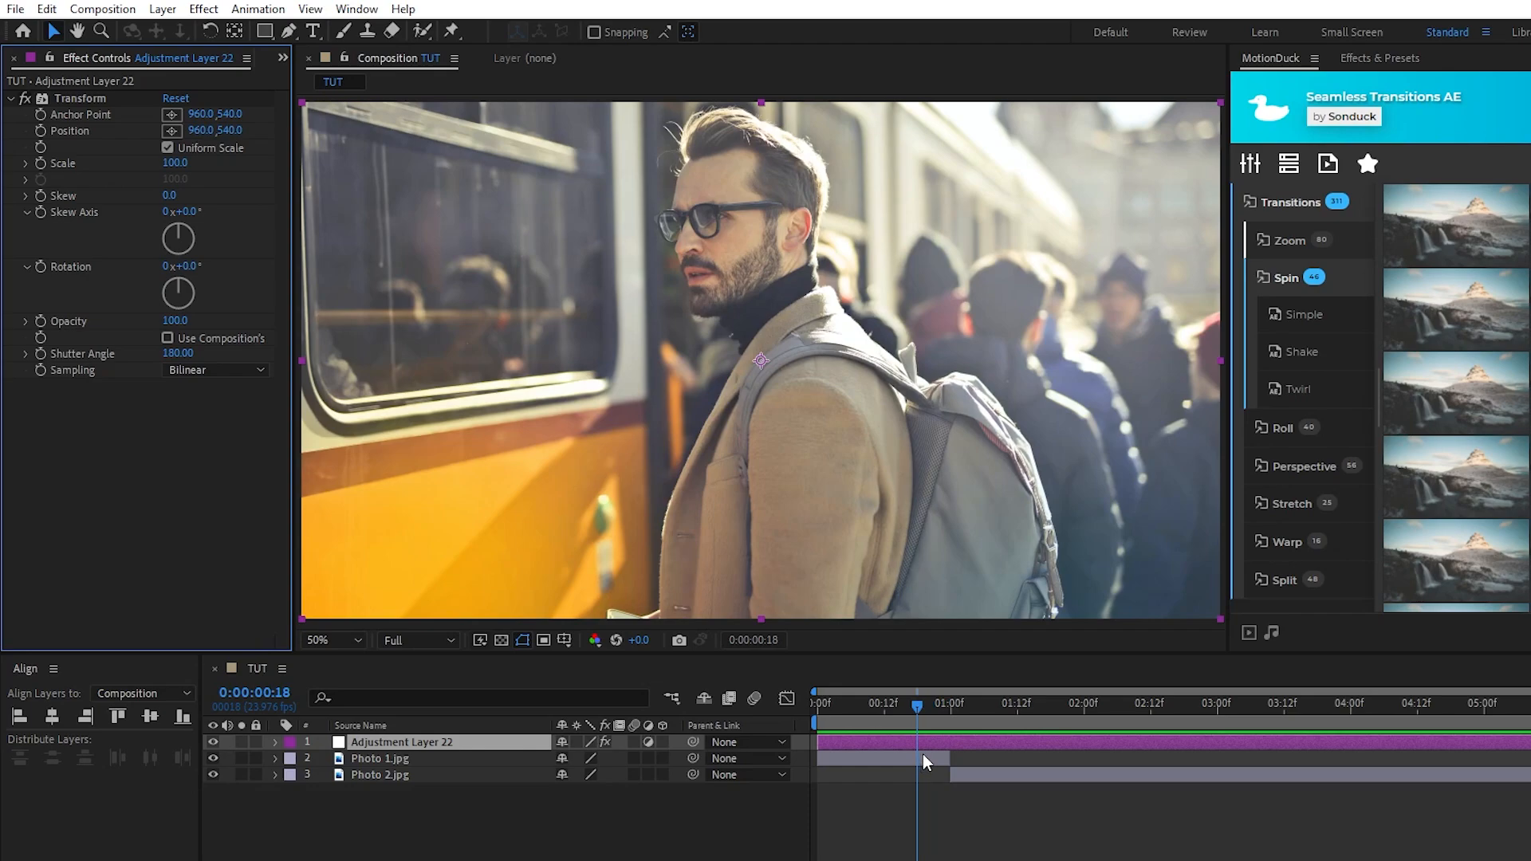
pyautogui.moveTo(276, 246)
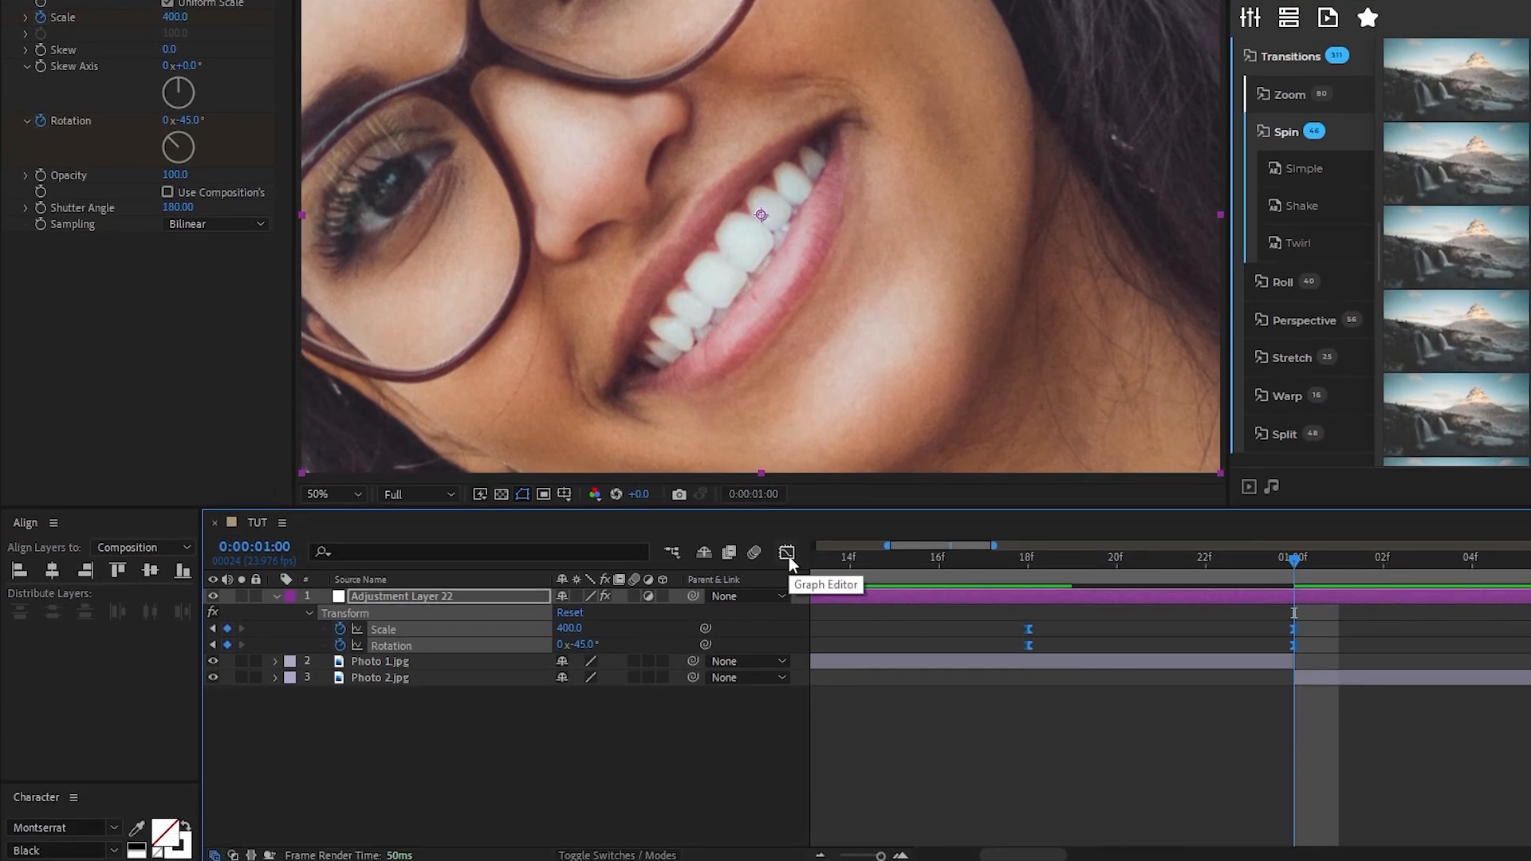
# Ease the Scale 400 and Rotation -45 keyframes into the cut in the Graph Editor.
pyautogui.click(785, 552)
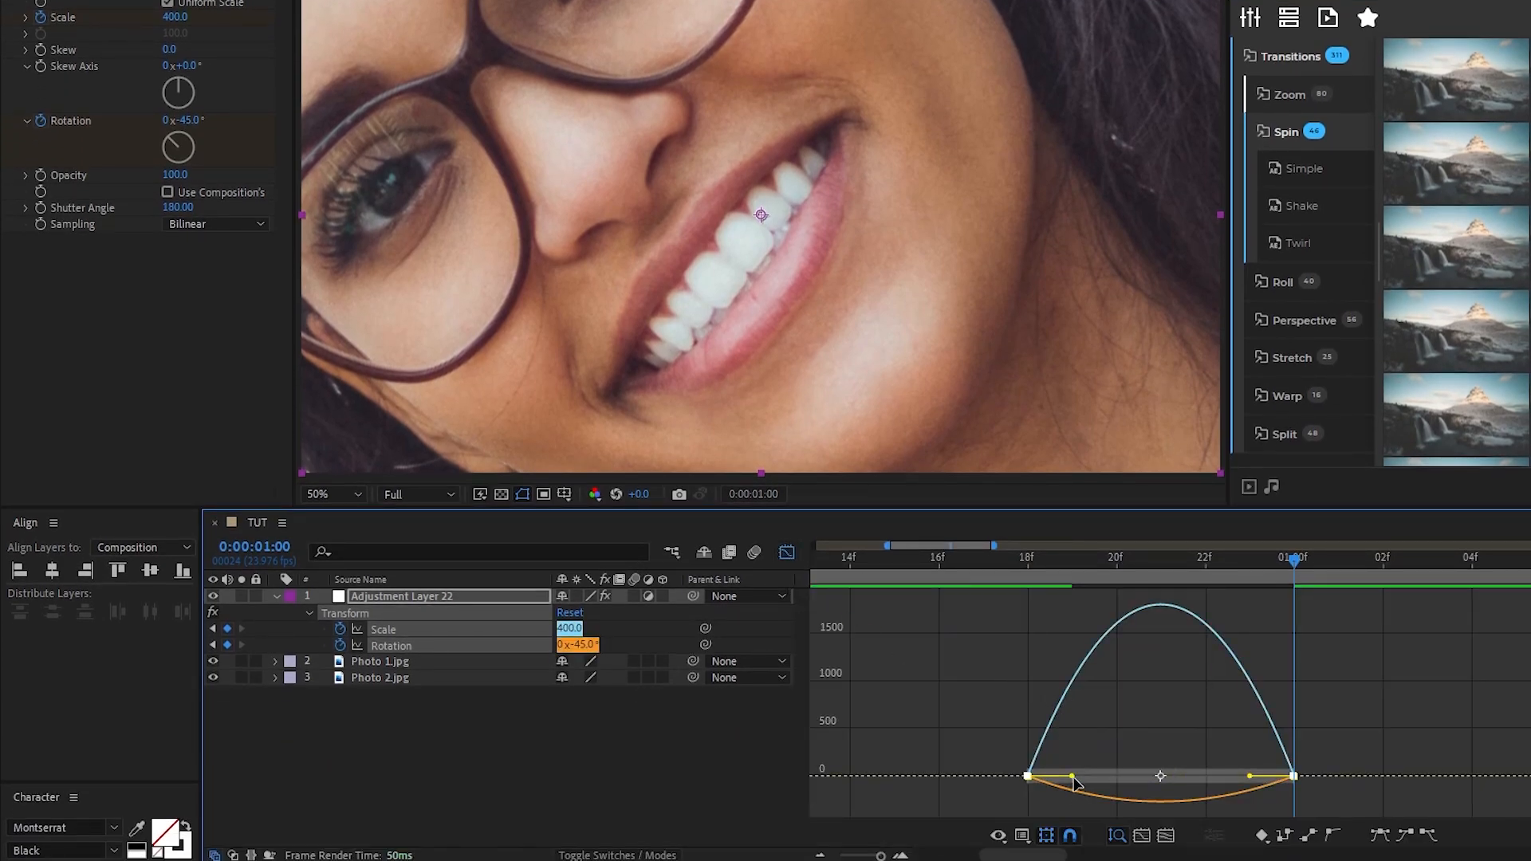
pyautogui.moveTo(1079, 786); pyautogui.dragTo(1098, 777)
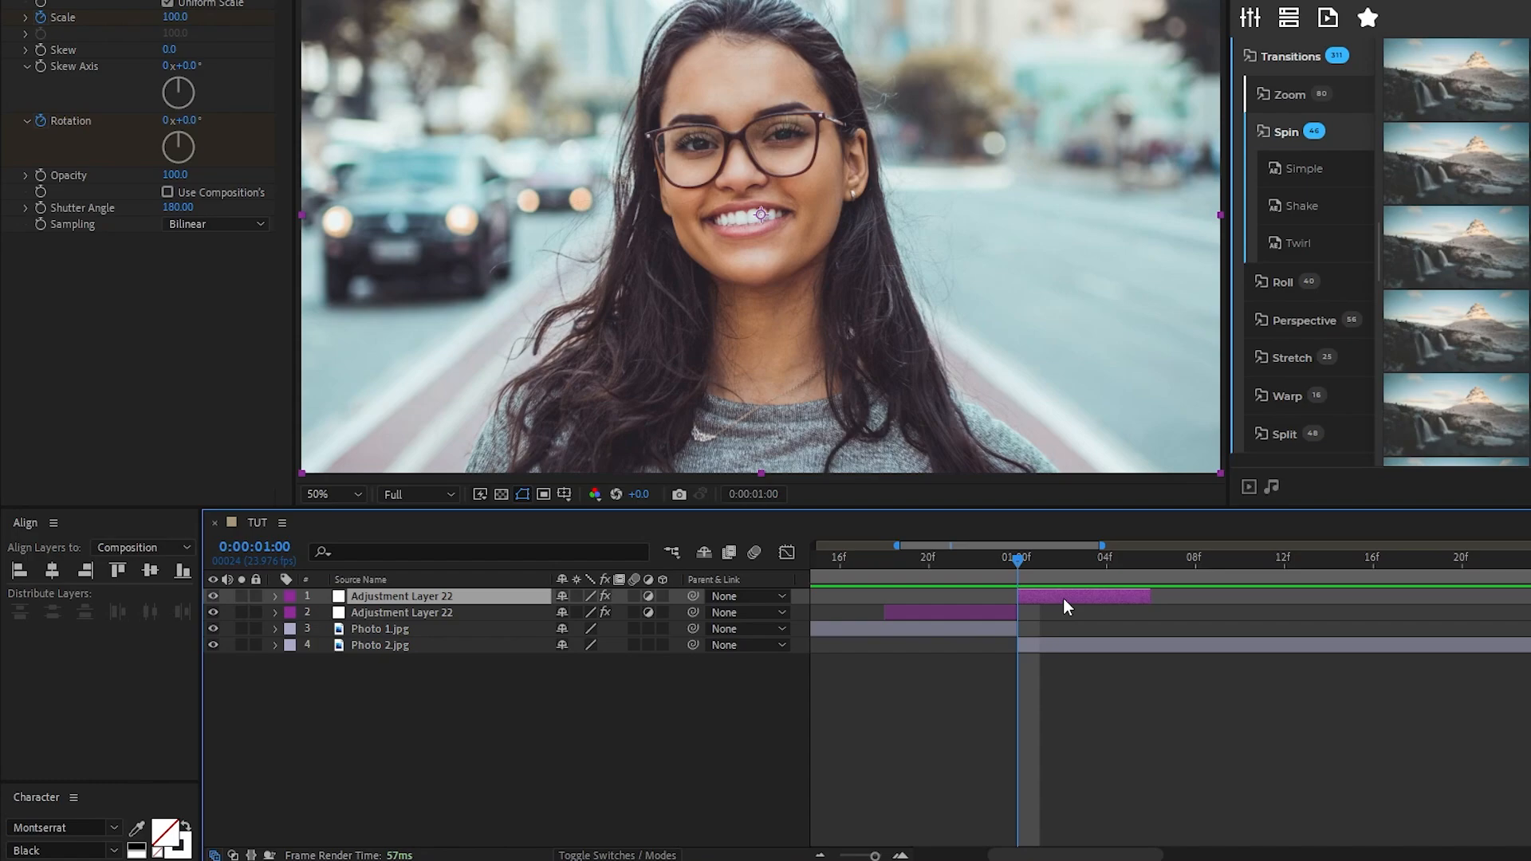
# Give the copy's scale and rotation a steep ease-out, then check one frame after the cut.
pyautogui.click(274, 596)
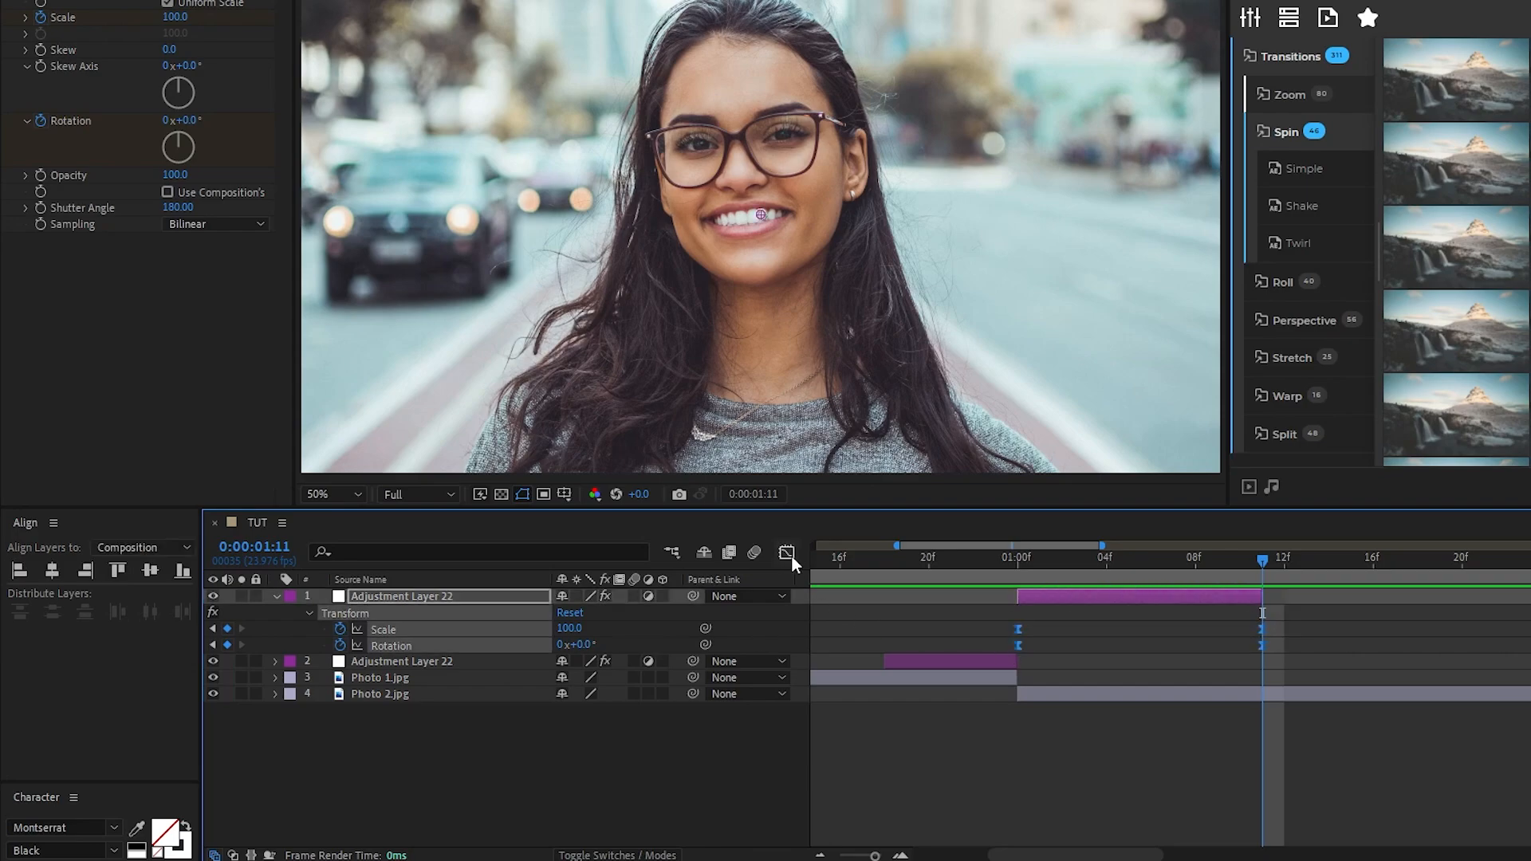
pyautogui.click(784, 553)
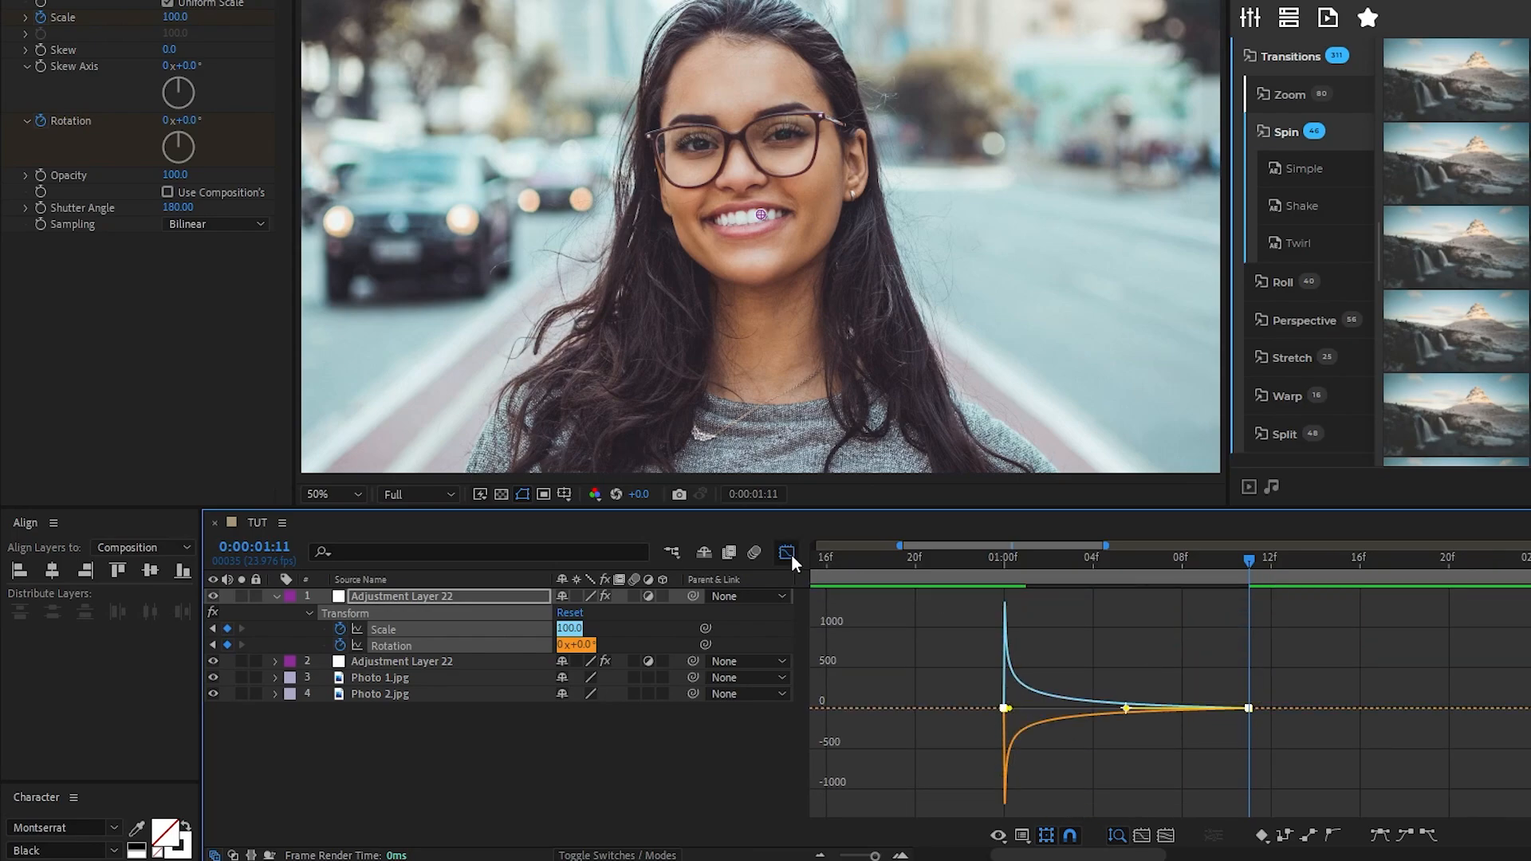
pyautogui.click(785, 553)
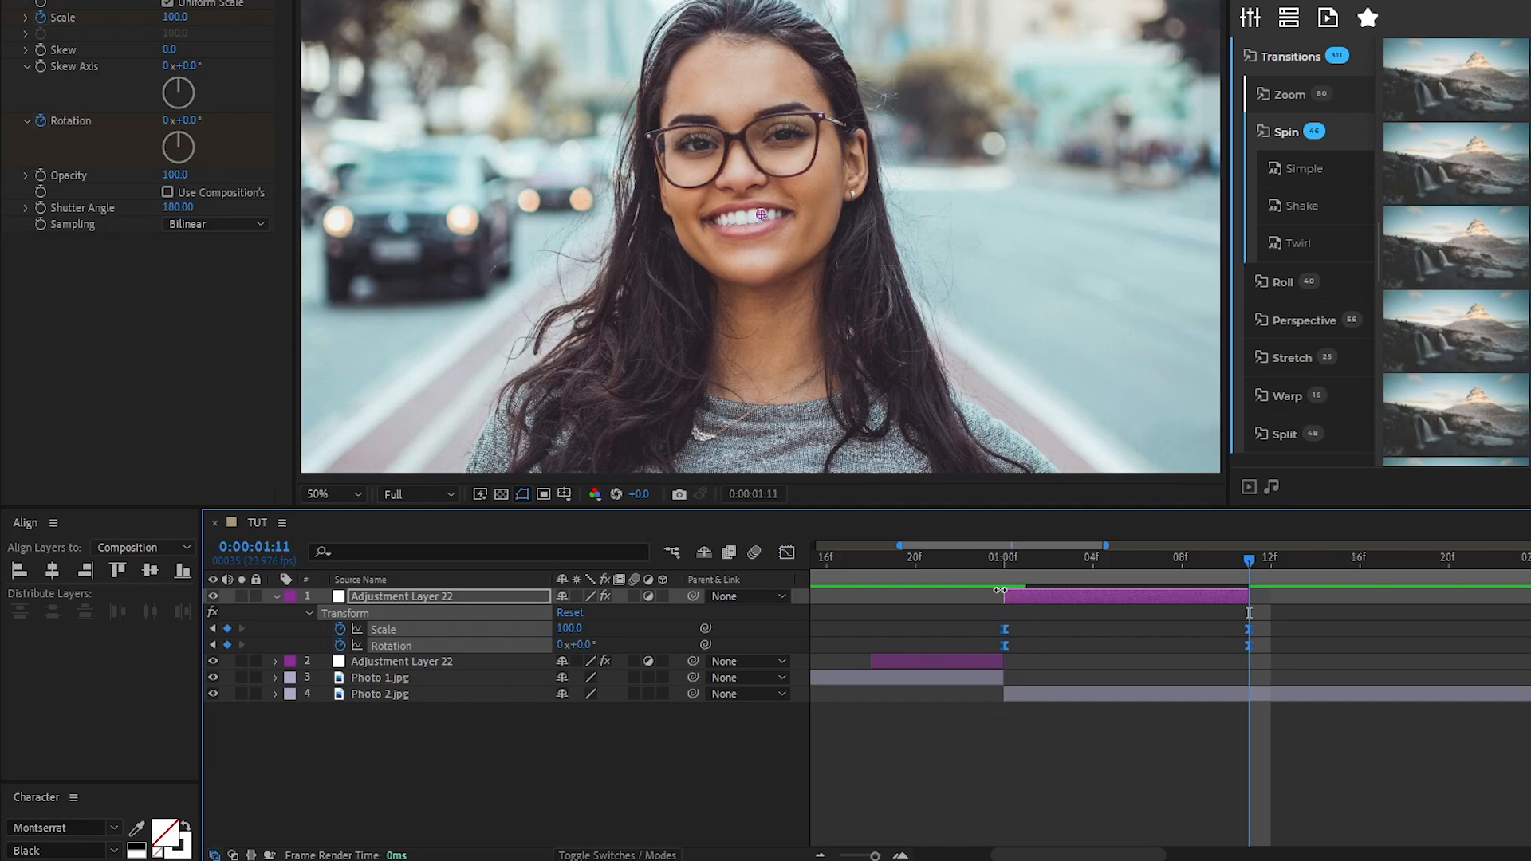
pyautogui.click(935, 573)
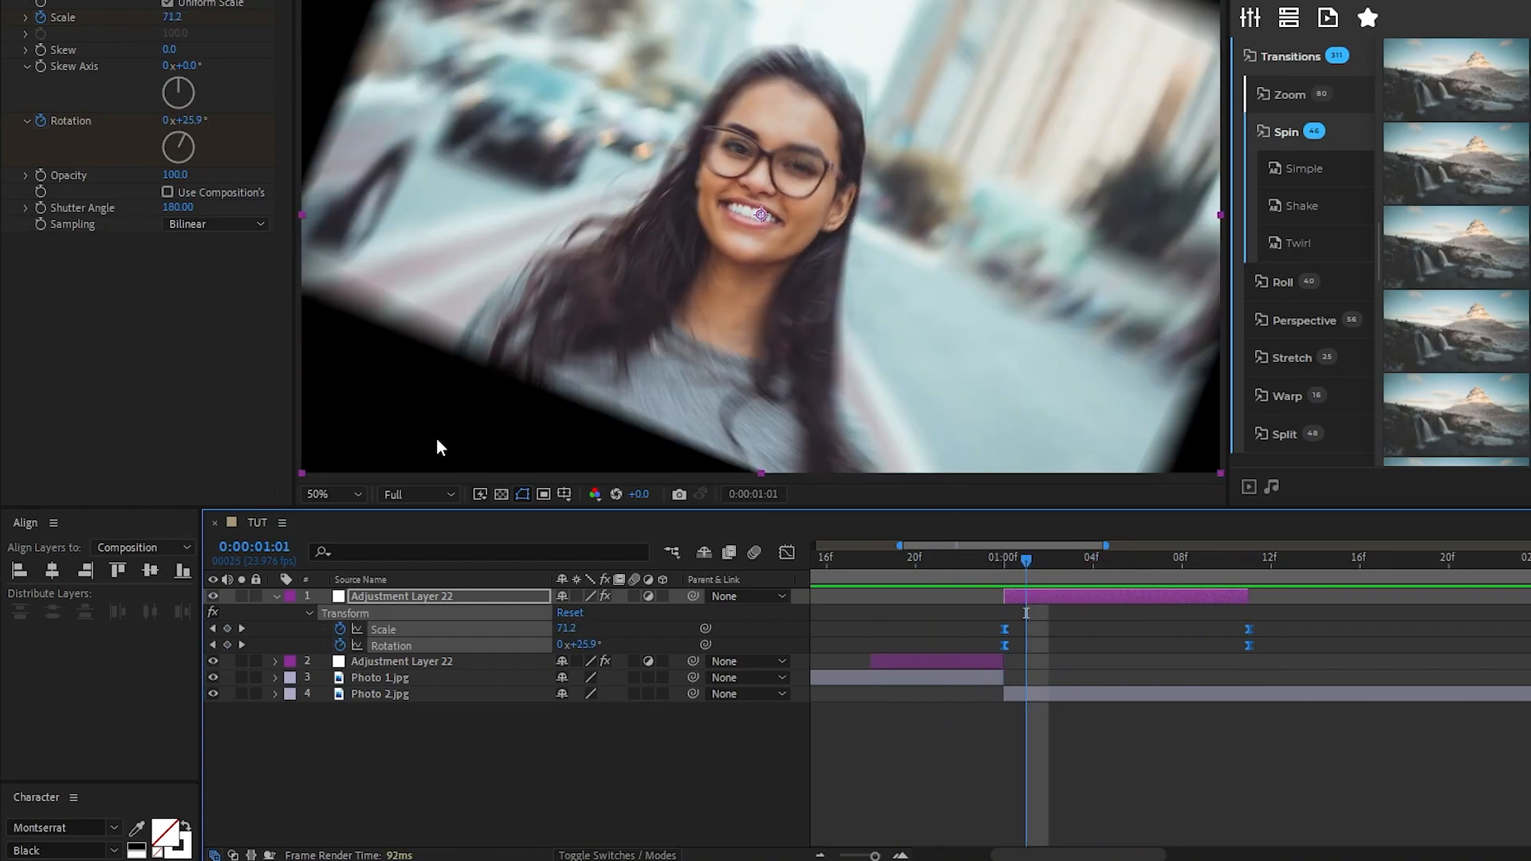
# At 25% view, add Motion Tile with Output Width 200 and Mirror Edges on.
pyautogui.click(333, 494)
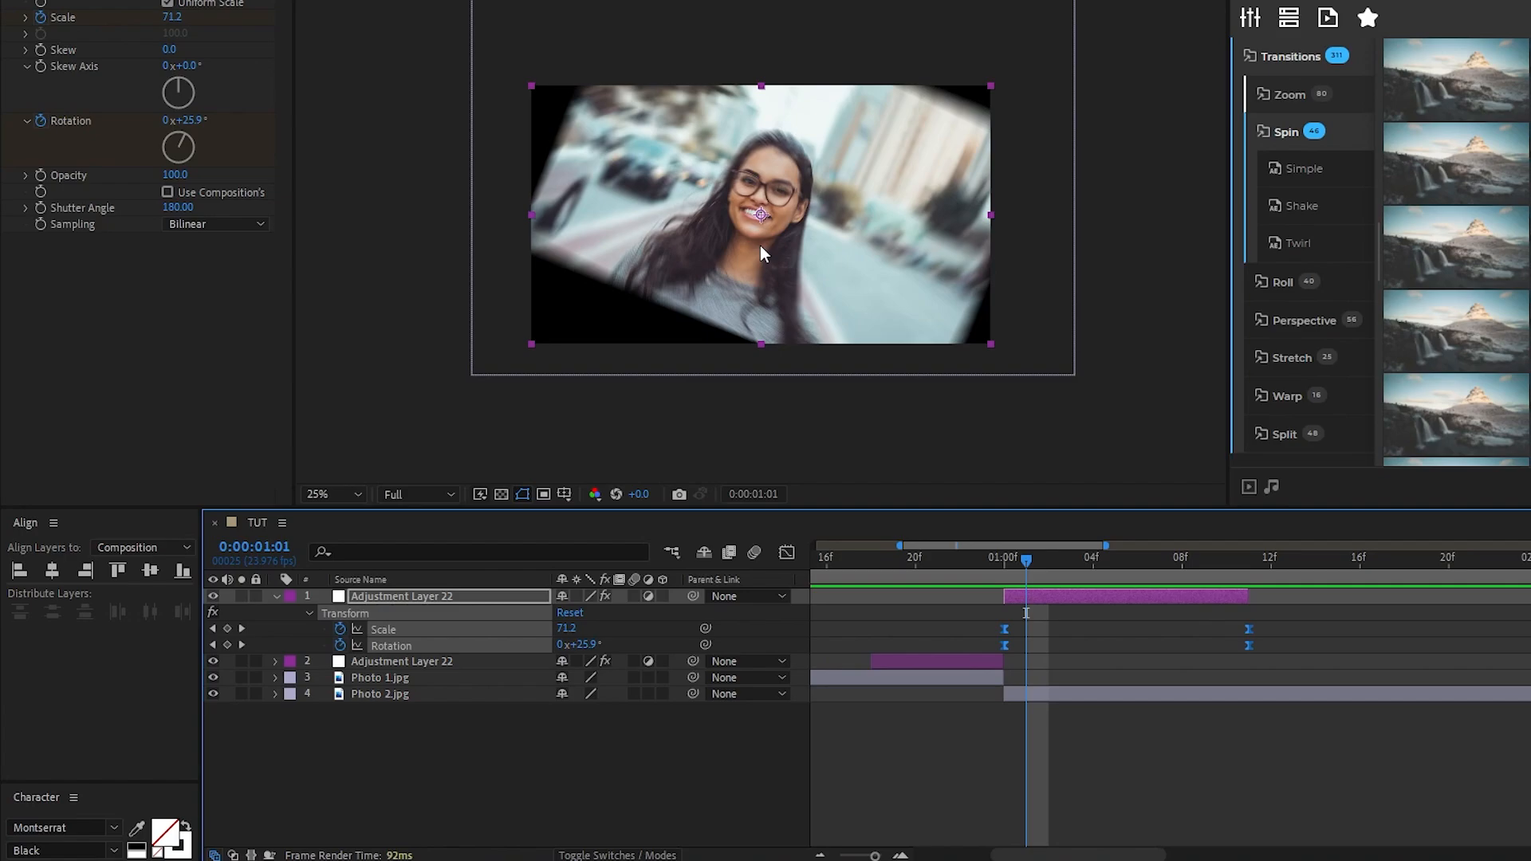
pyautogui.click(275, 596)
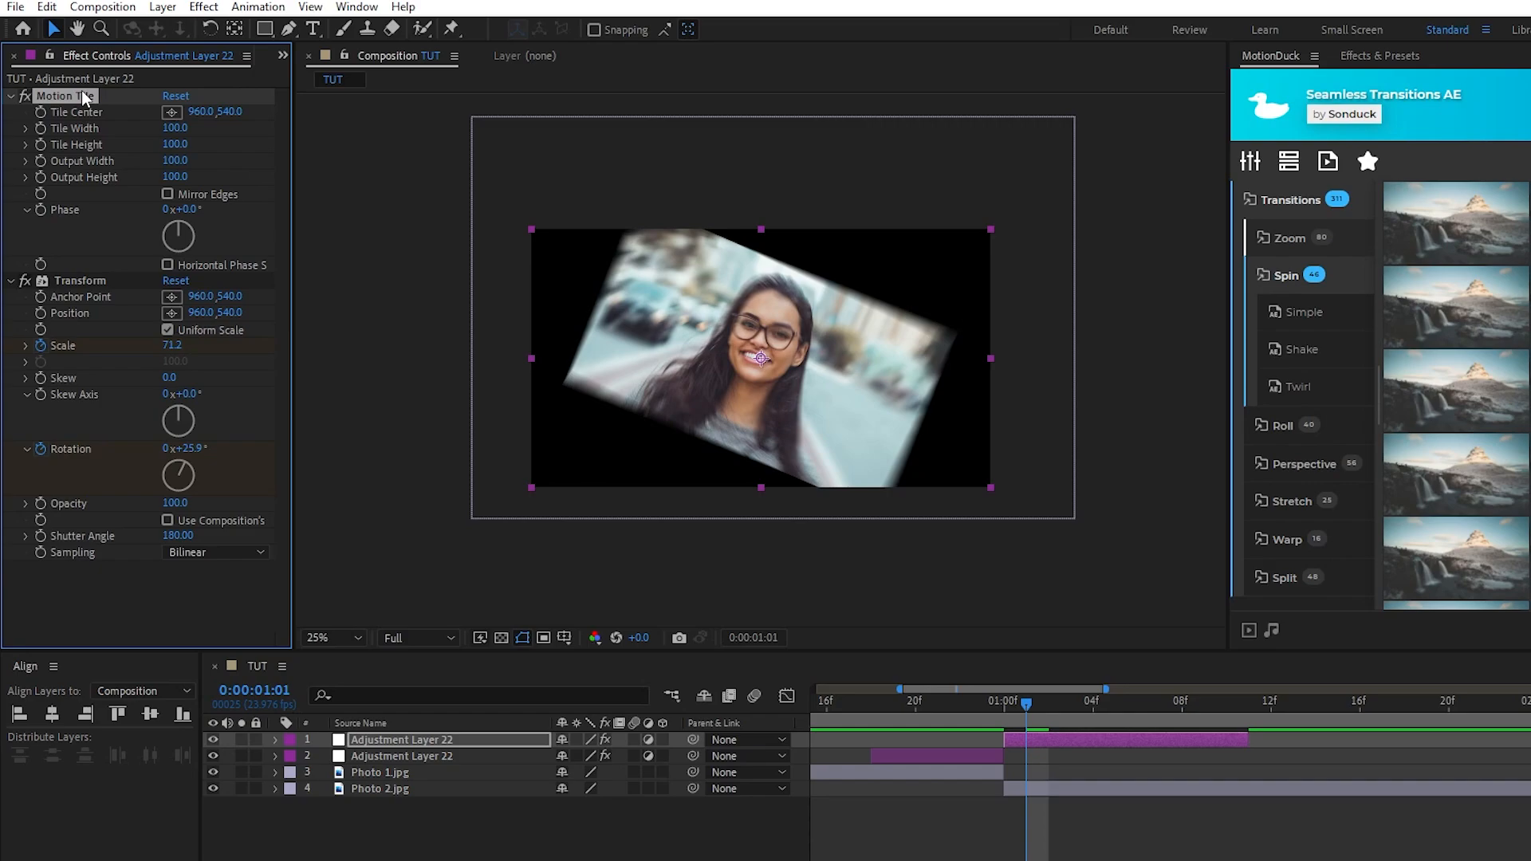
pyautogui.click(174, 161)
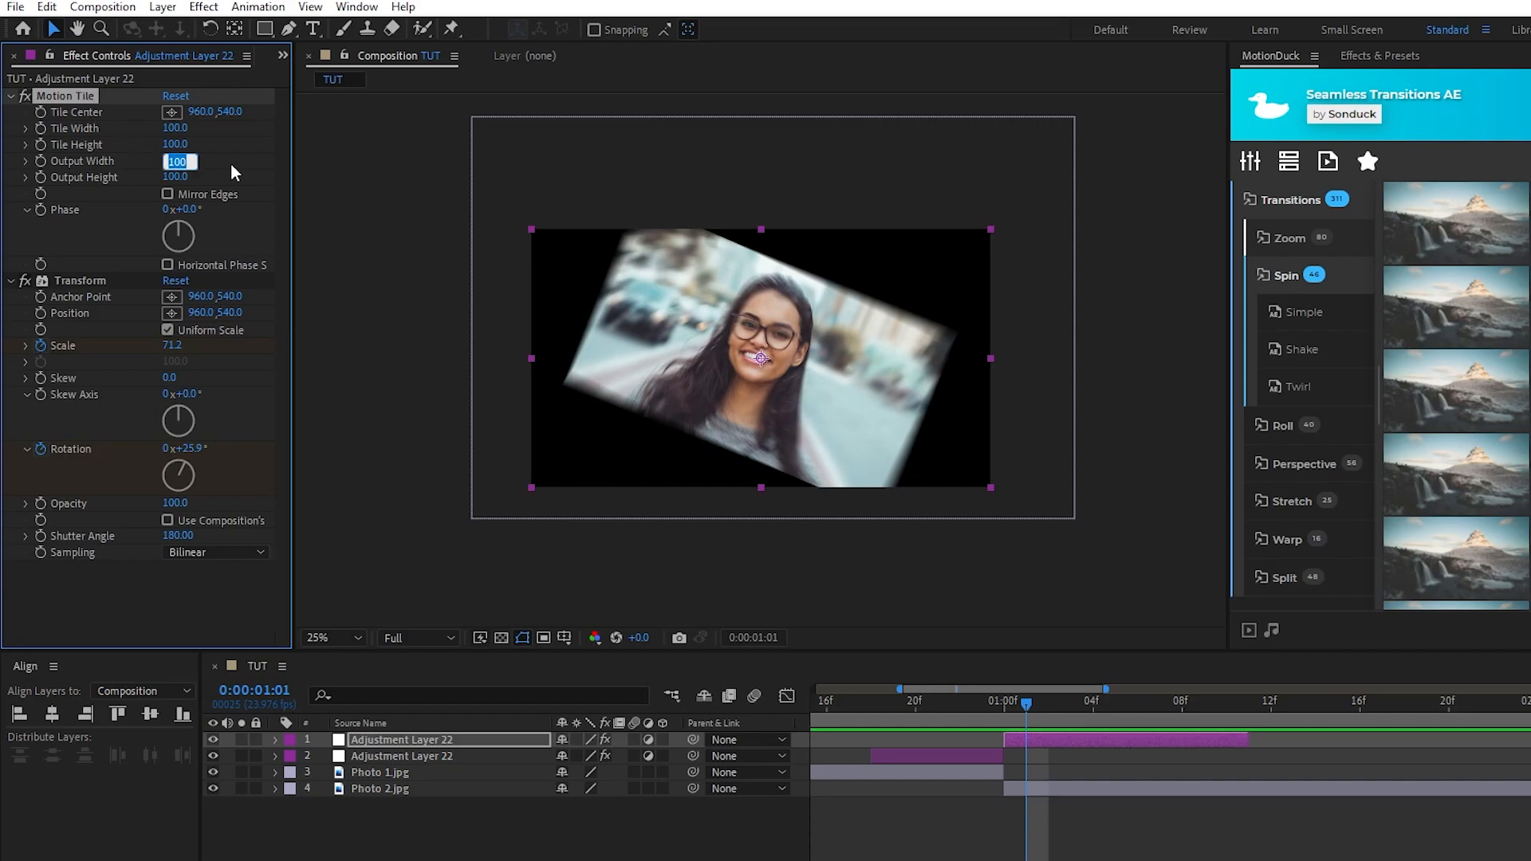
pyautogui.write('200.0')
pyautogui.click(177, 176)
pyautogui.write('400')
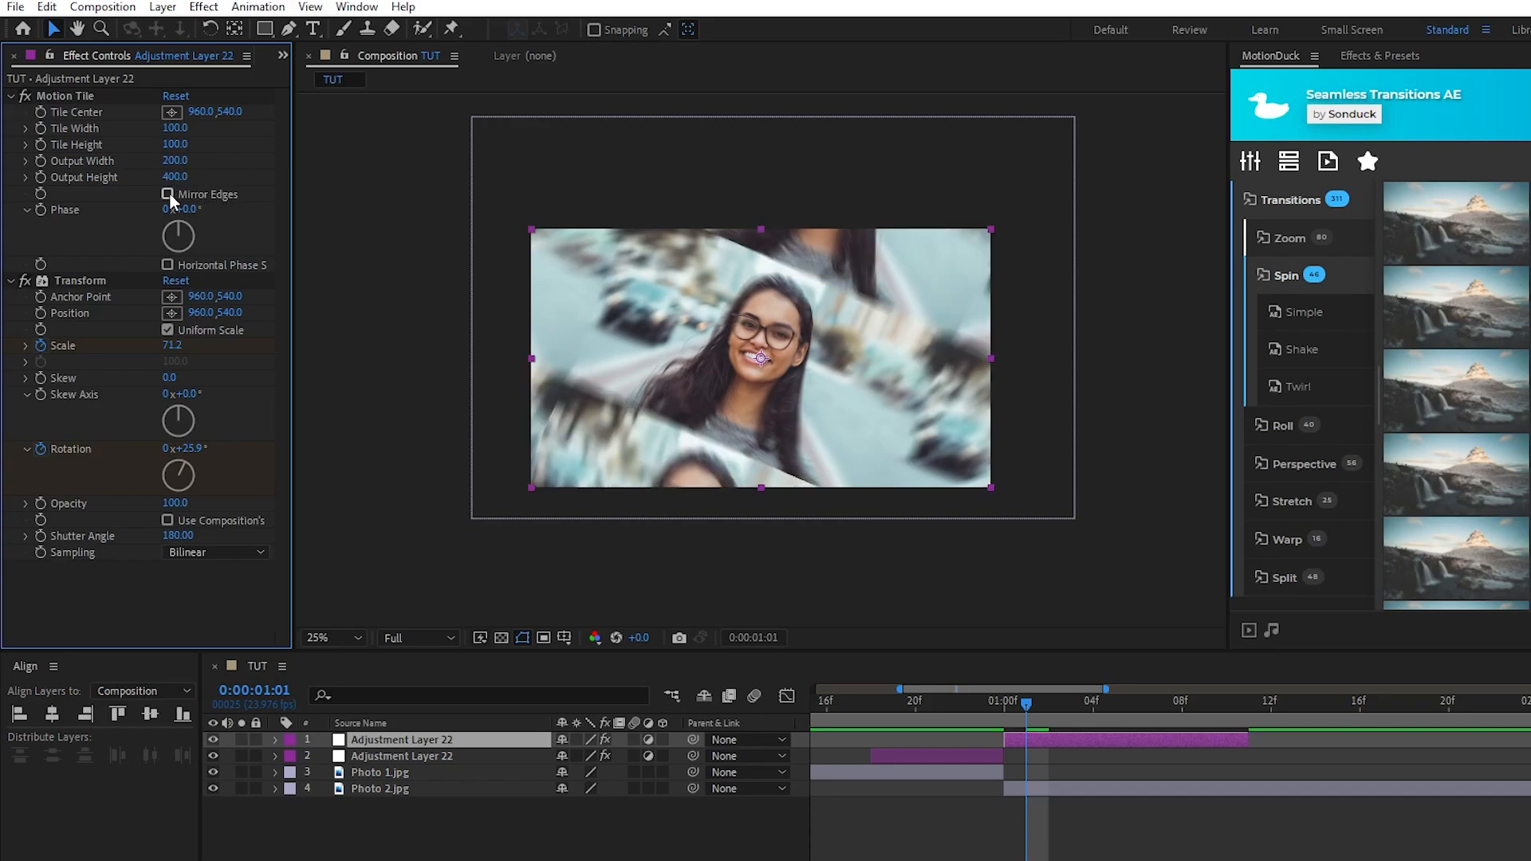
pyautogui.click(168, 195)
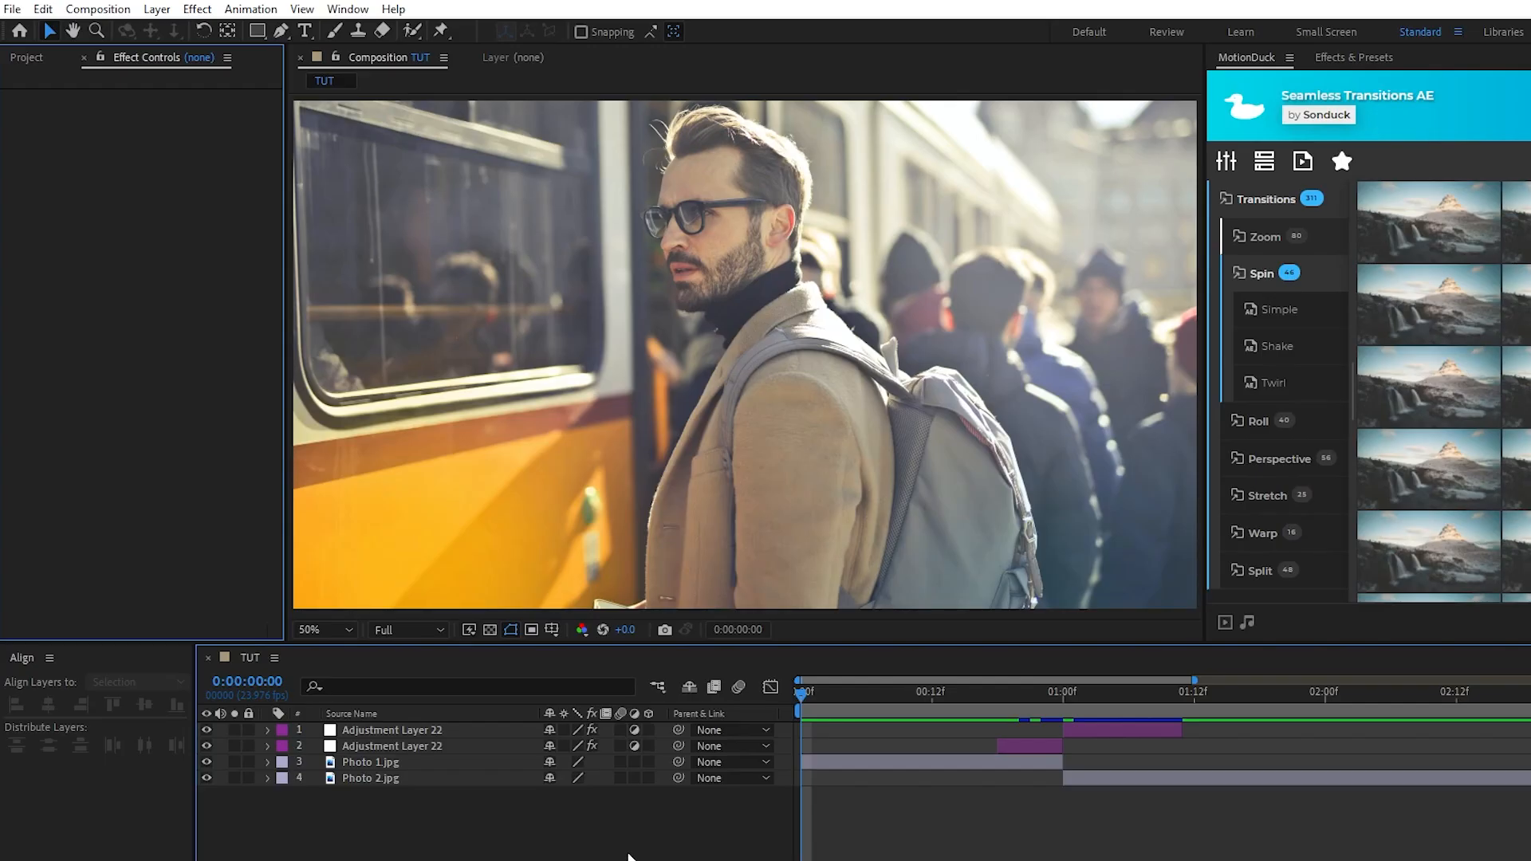
pyautogui.moveTo(454, 811)
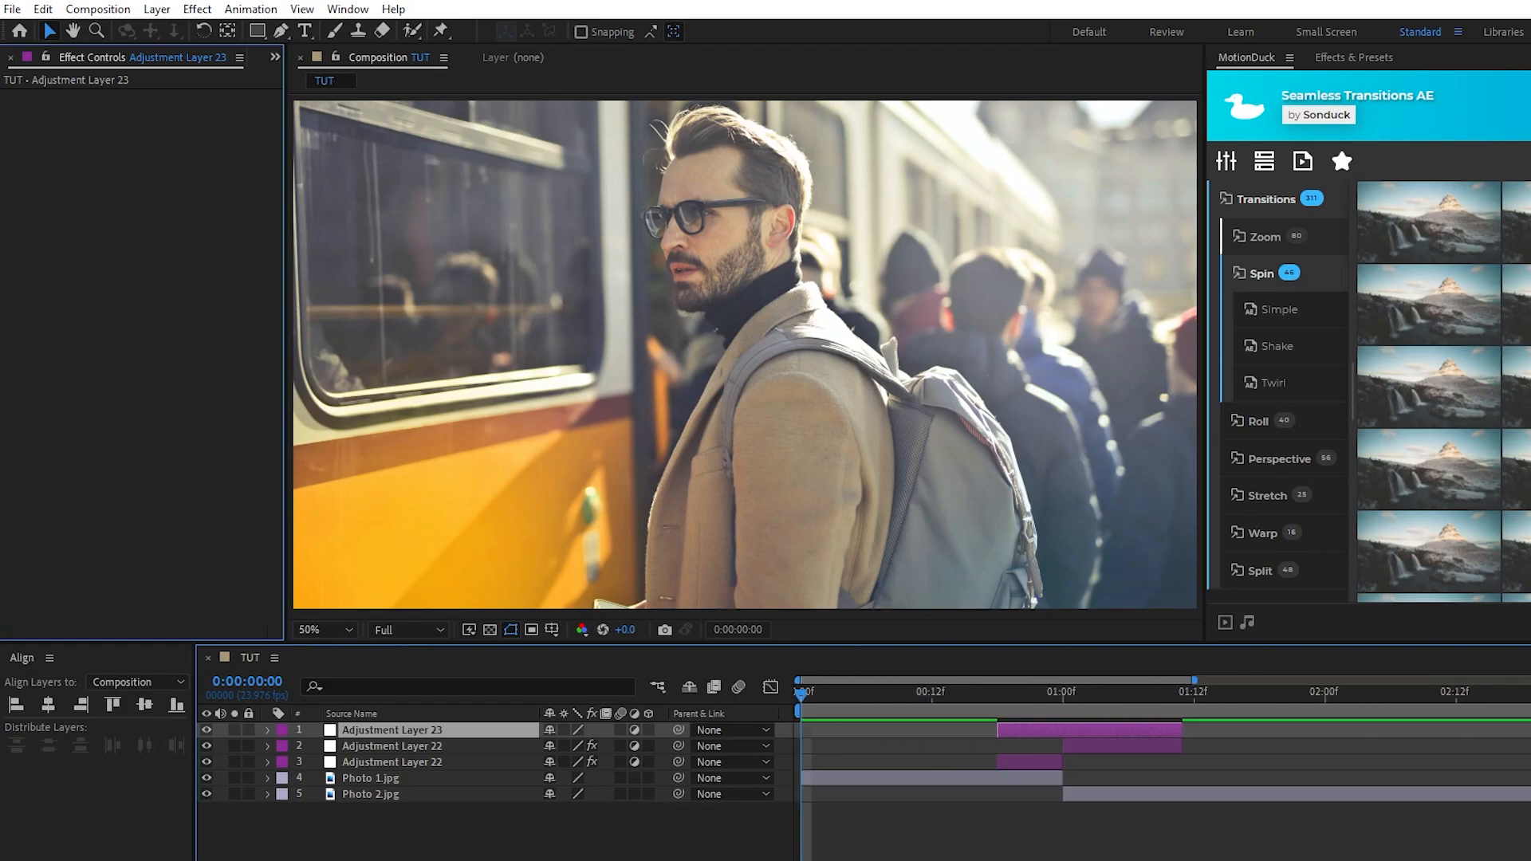
# Tint dark tones blue and light tones red, and keyframe Emboss Relief around the cut.
pyautogui.click(197, 9)
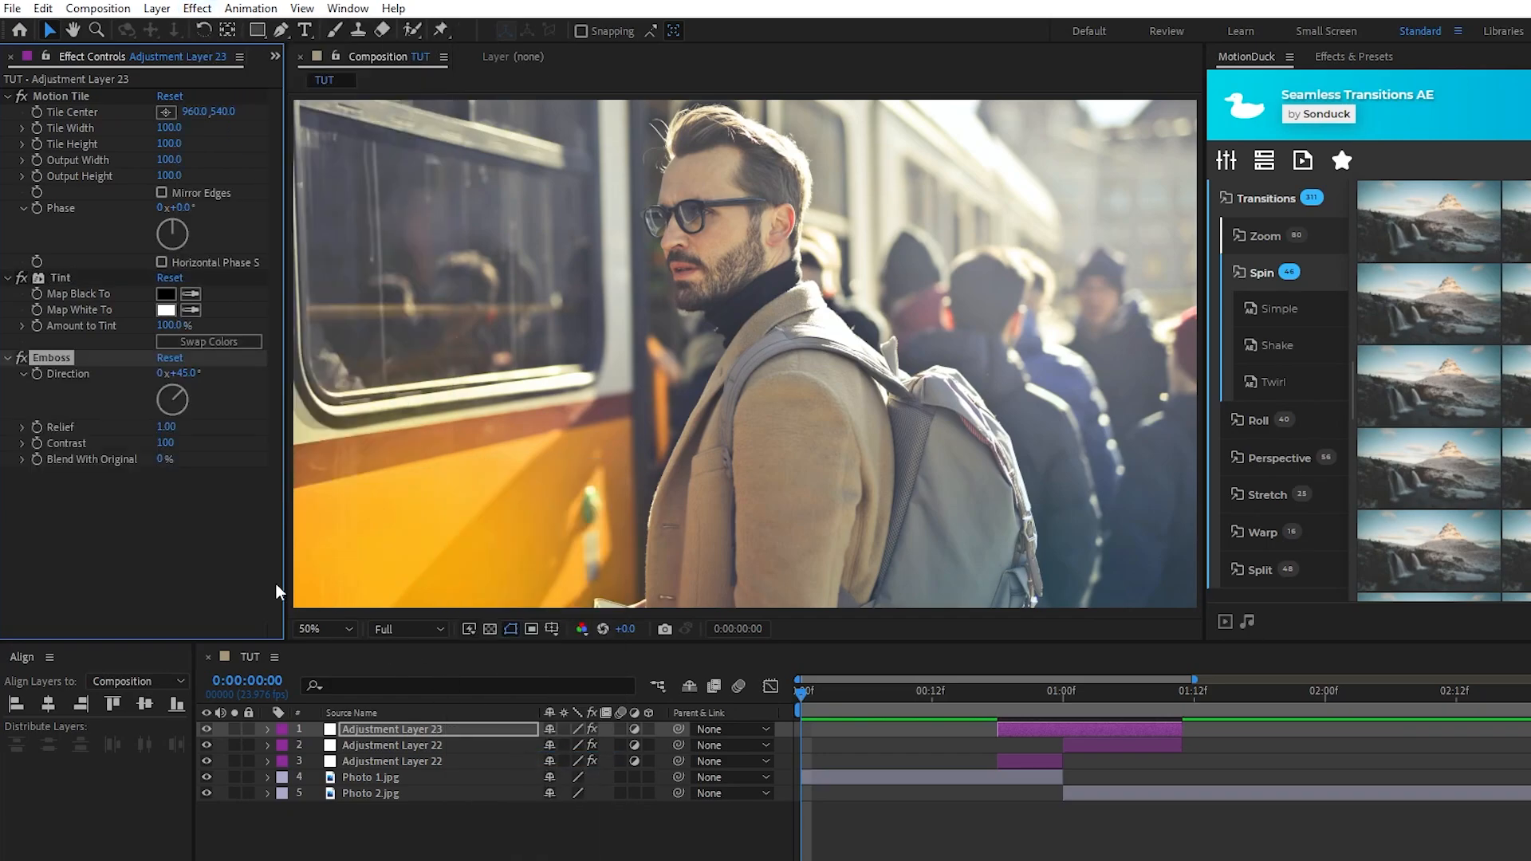
pyautogui.click(165, 294)
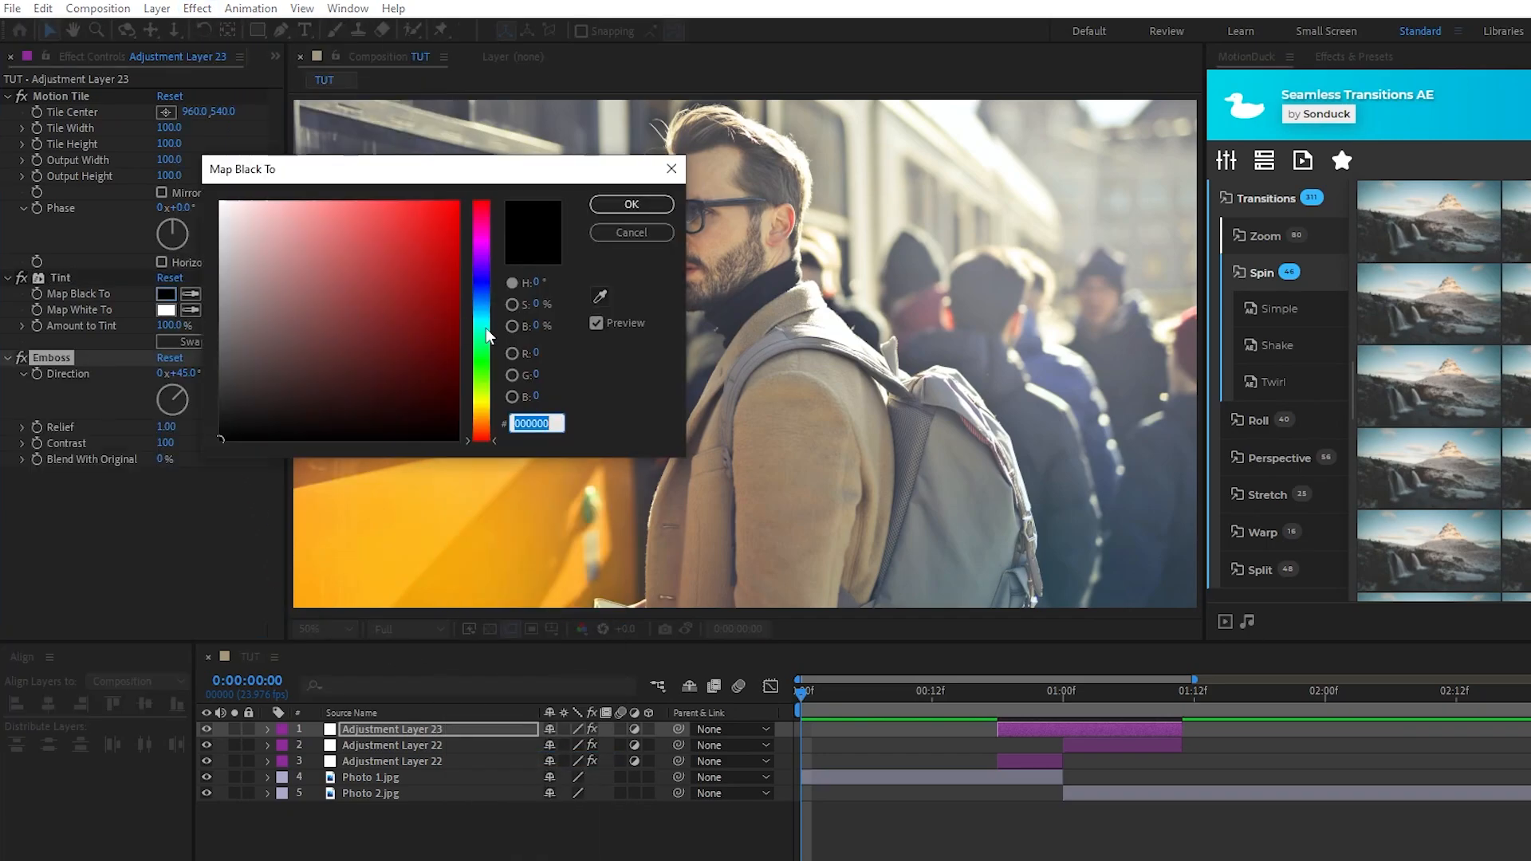
pyautogui.click(630, 204)
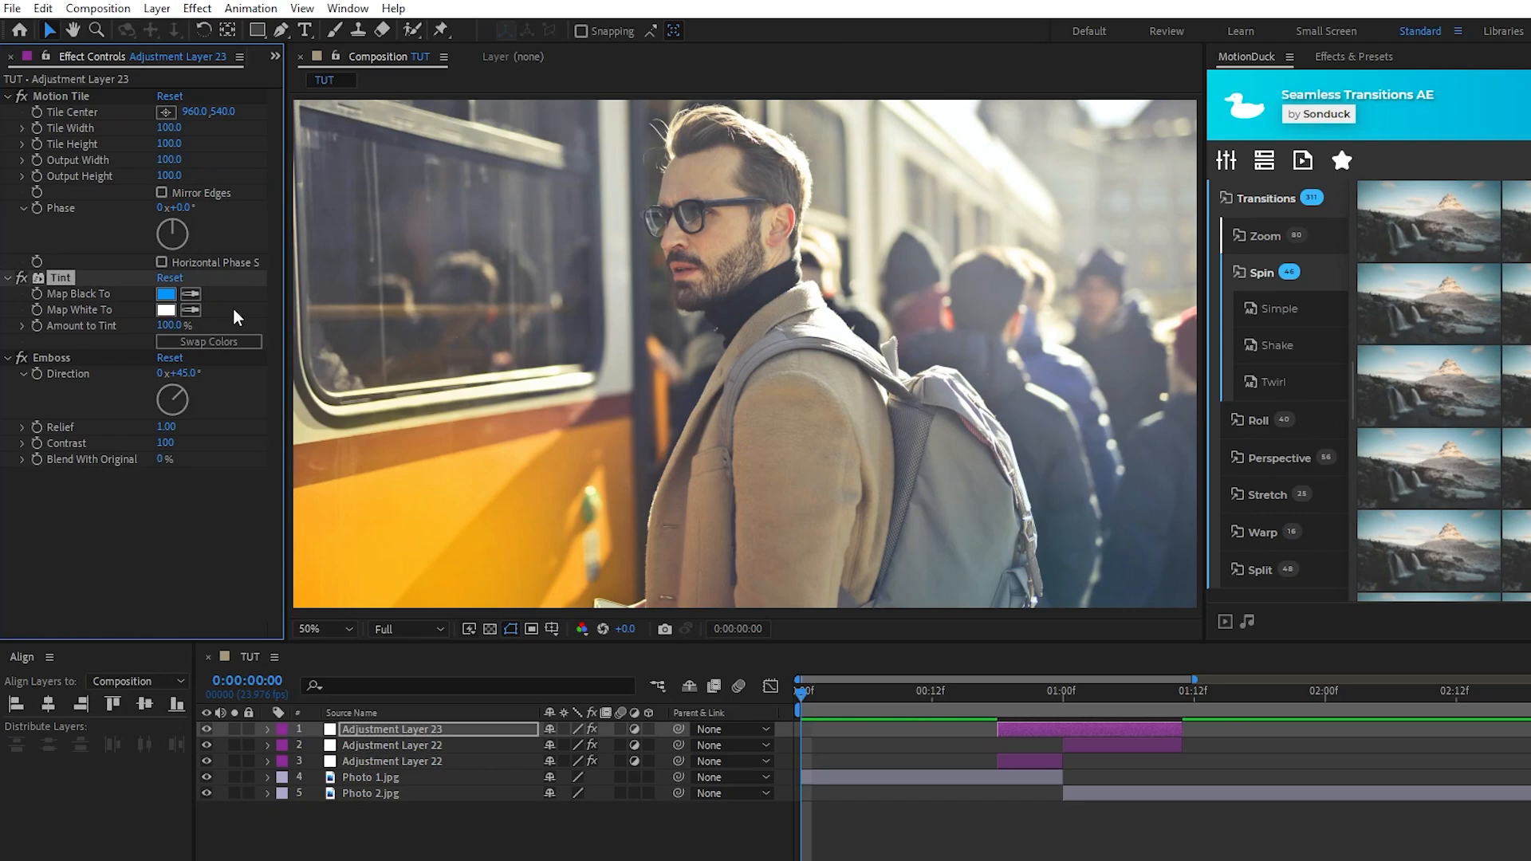
pyautogui.click(165, 309)
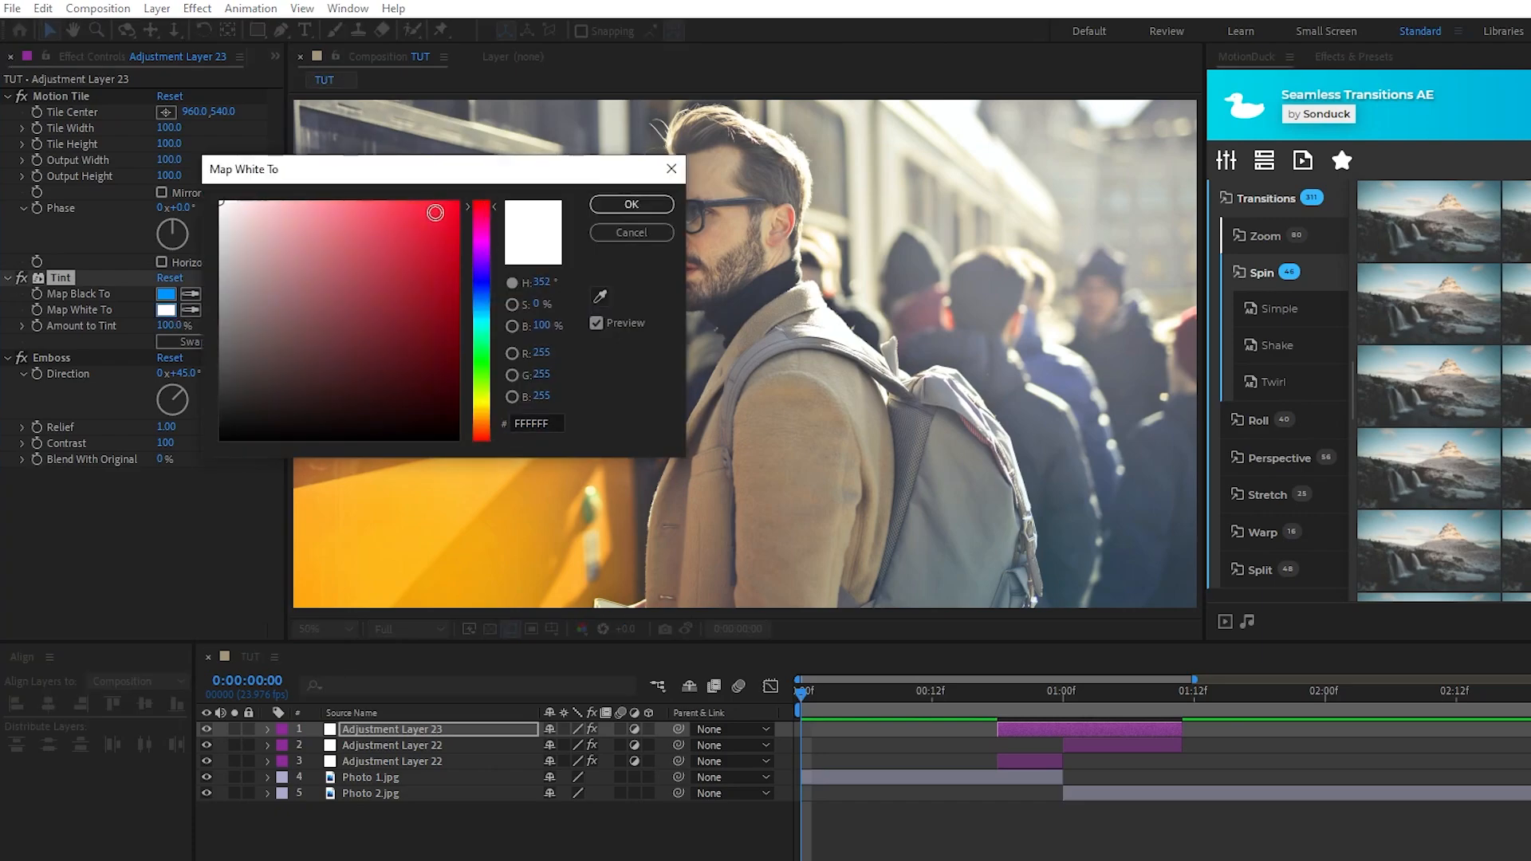
pyautogui.click(631, 204)
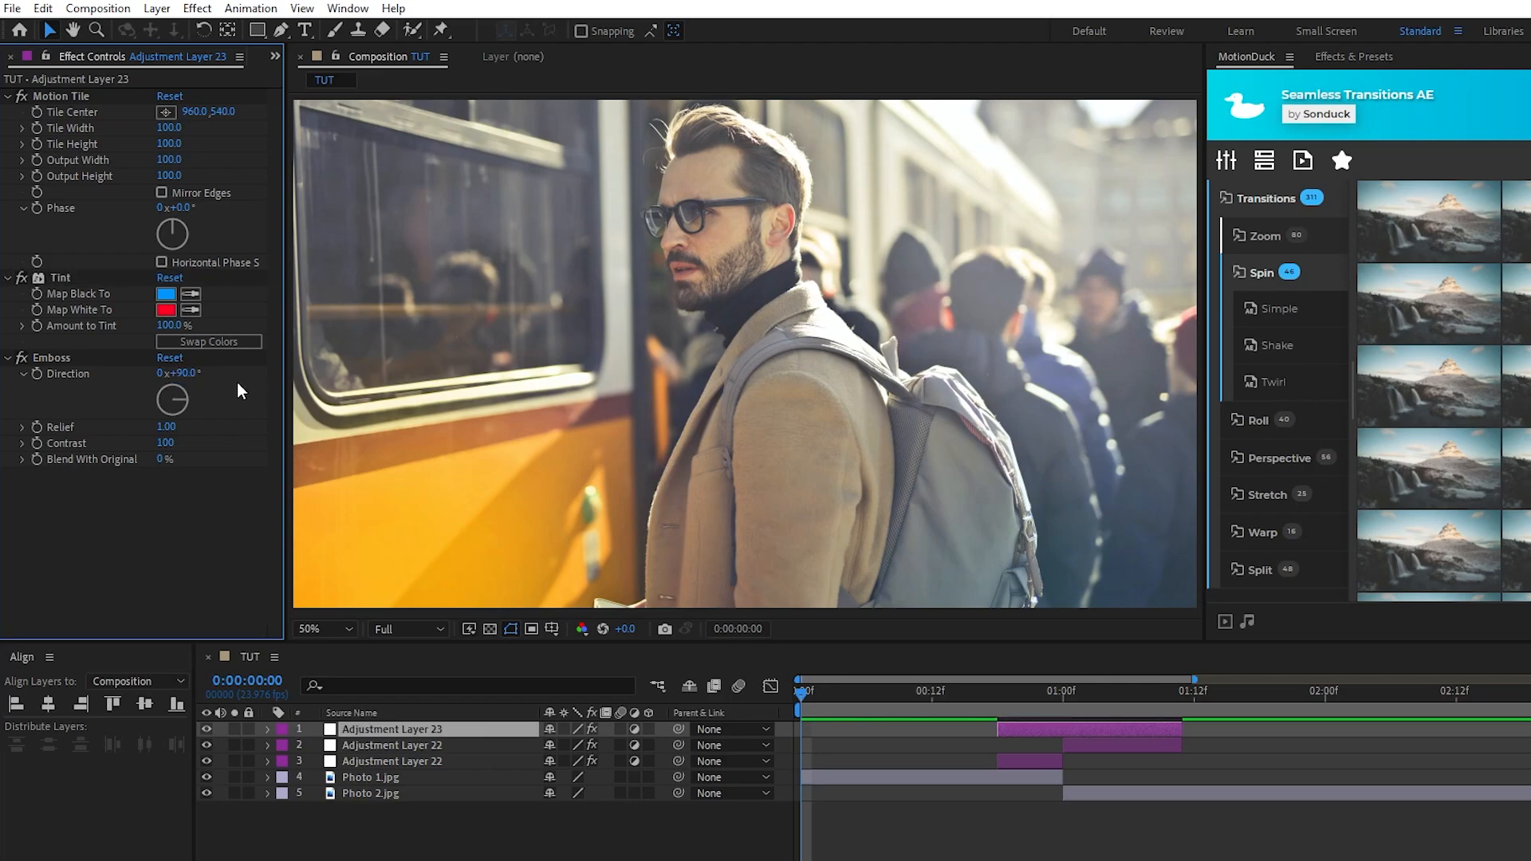
pyautogui.click(996, 691)
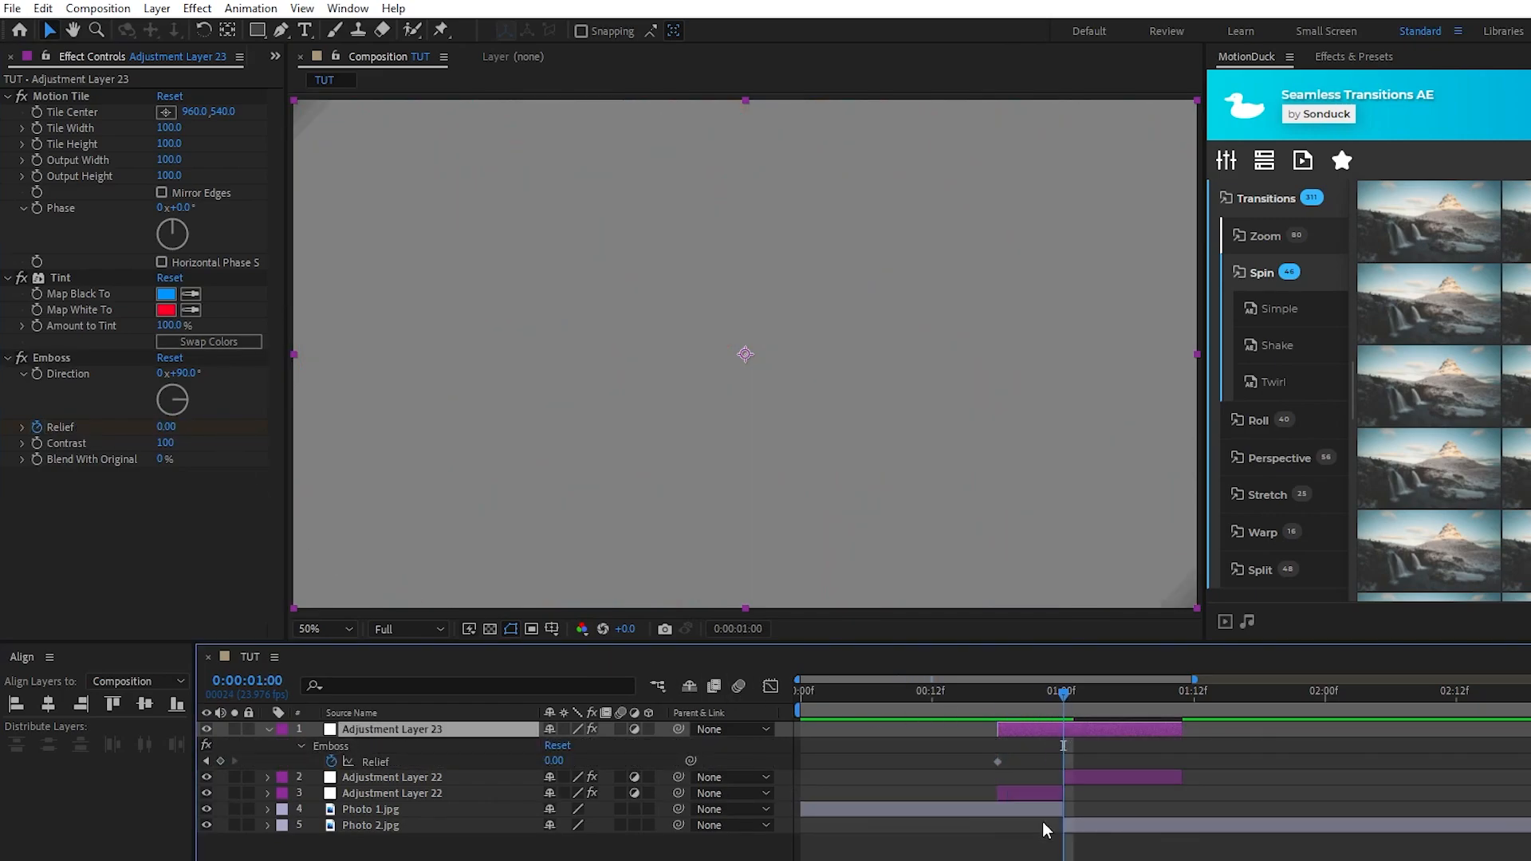
pyautogui.click(166, 427)
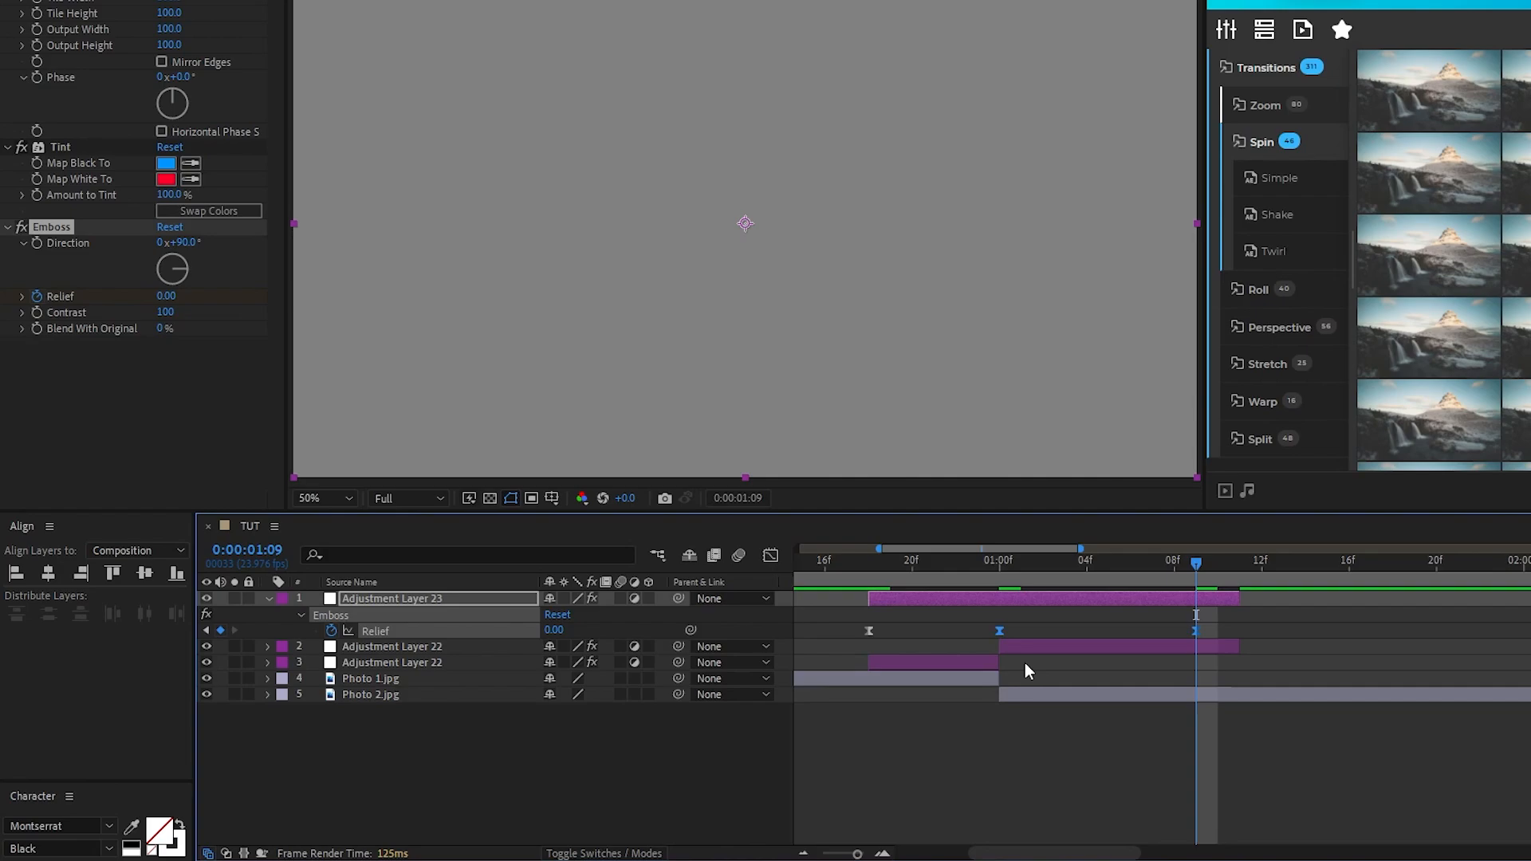
# Blend Adjustment Layer 23 in Hard Light and toggle Motion Tile's Mirror Edges.
pyautogui.click(563, 598)
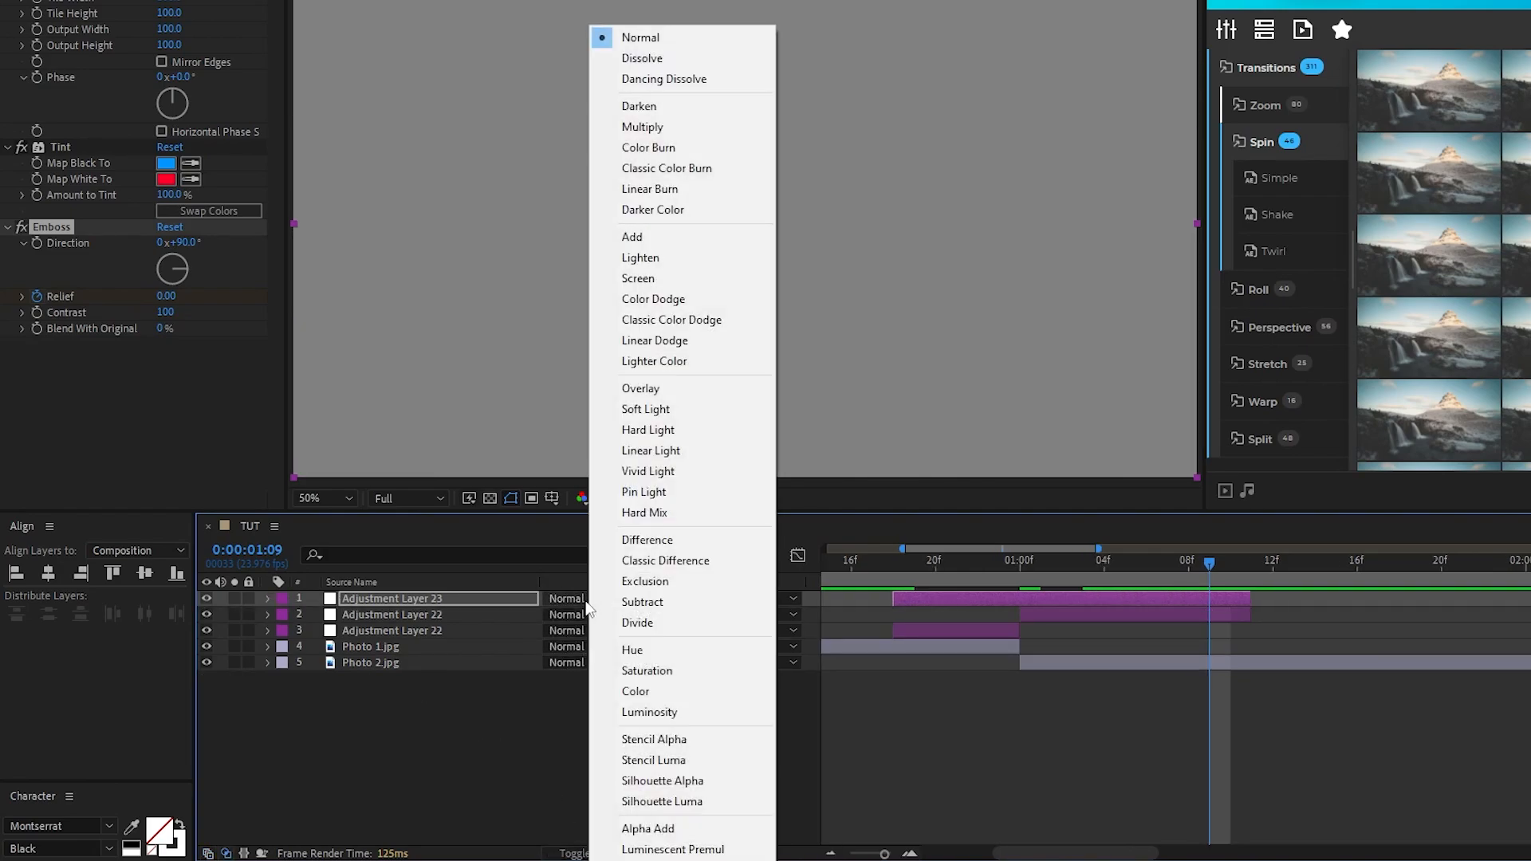
pyautogui.click(648, 429)
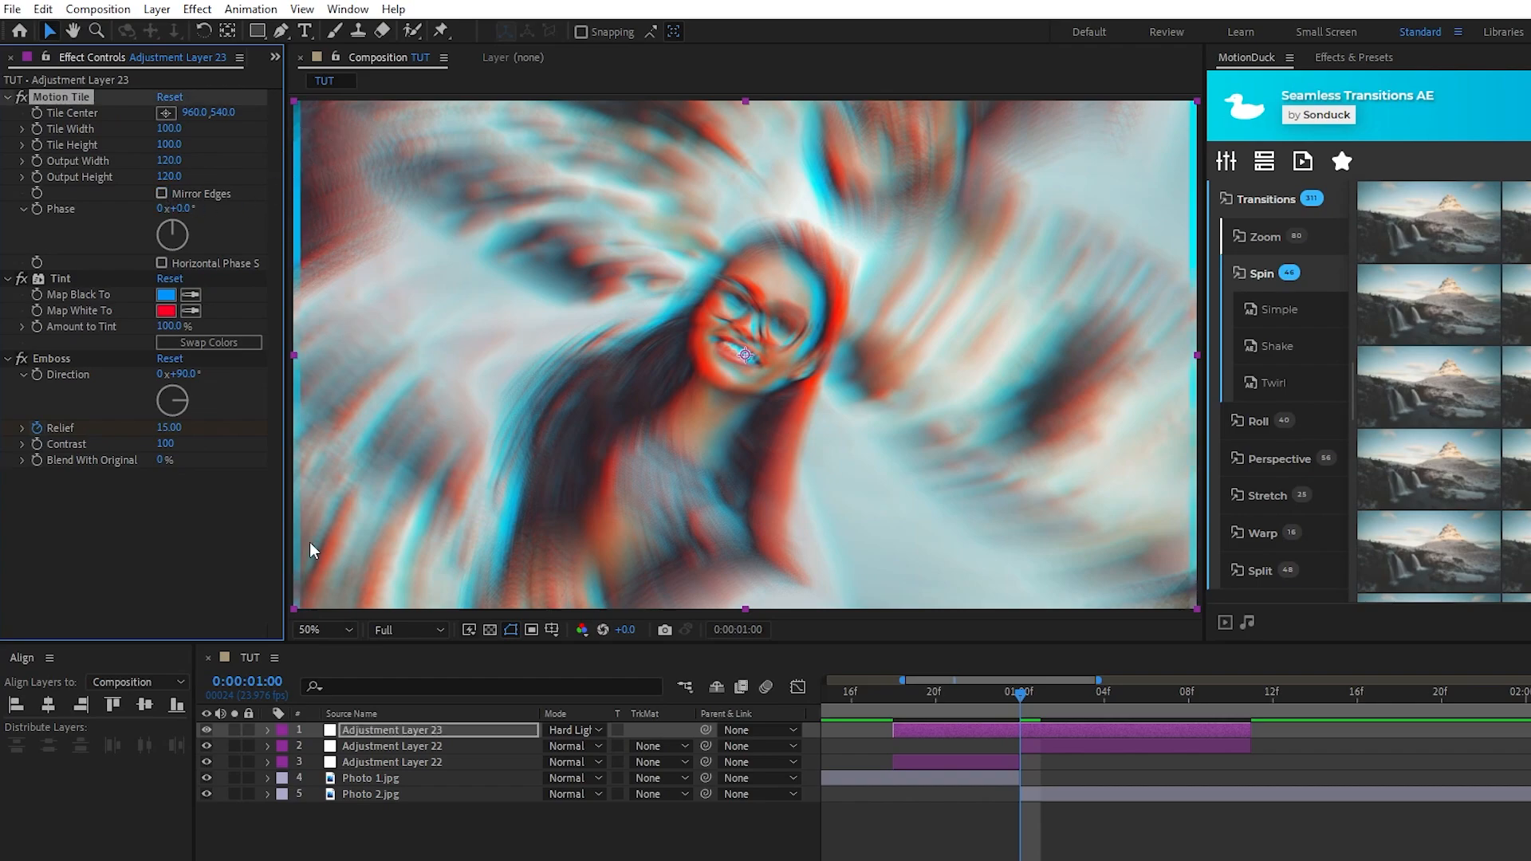
pyautogui.click(160, 193)
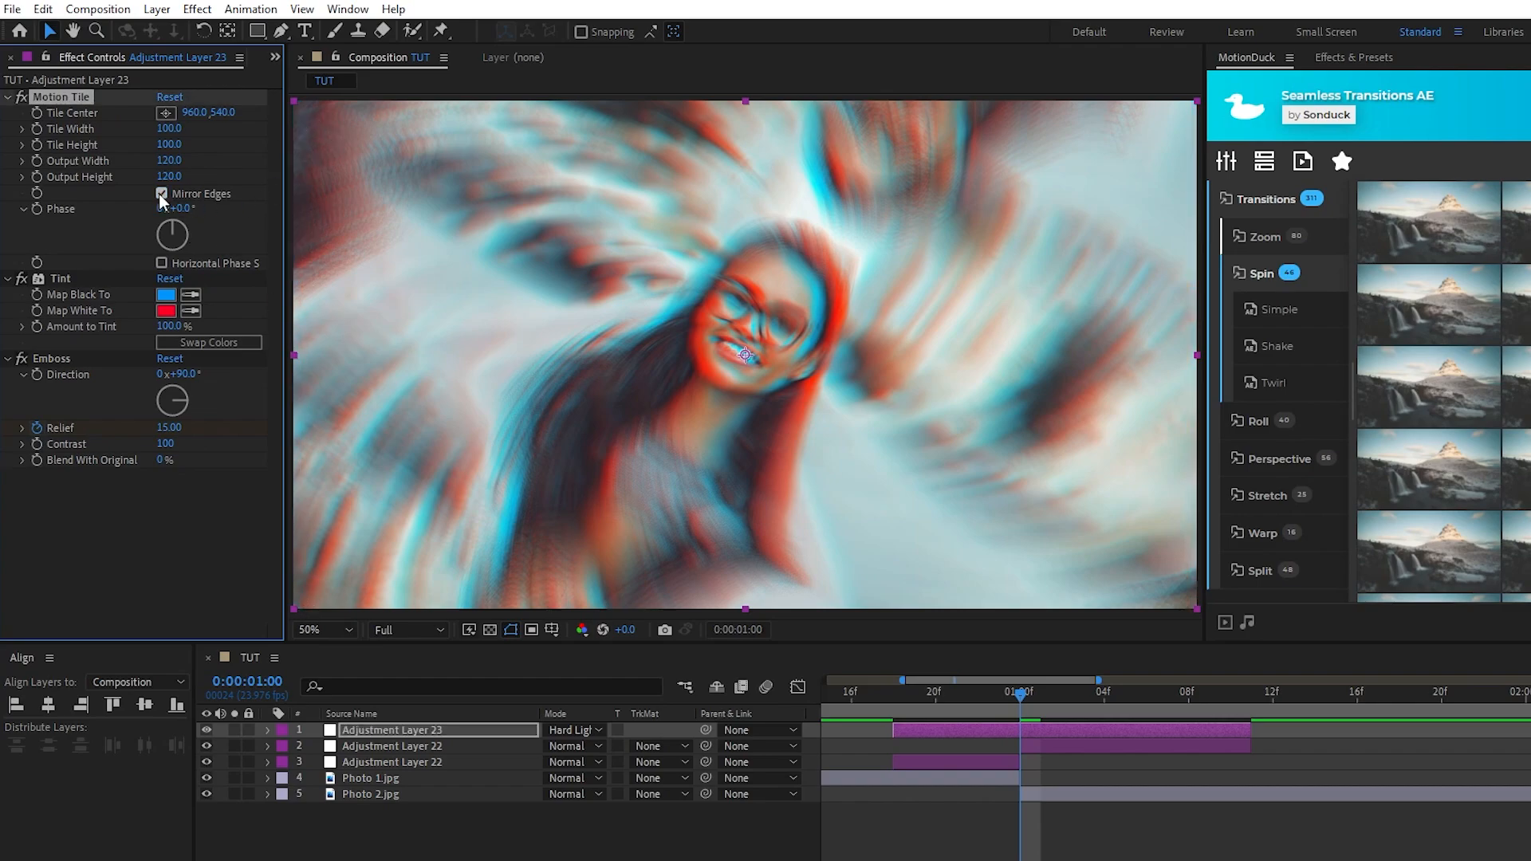
pyautogui.click(161, 193)
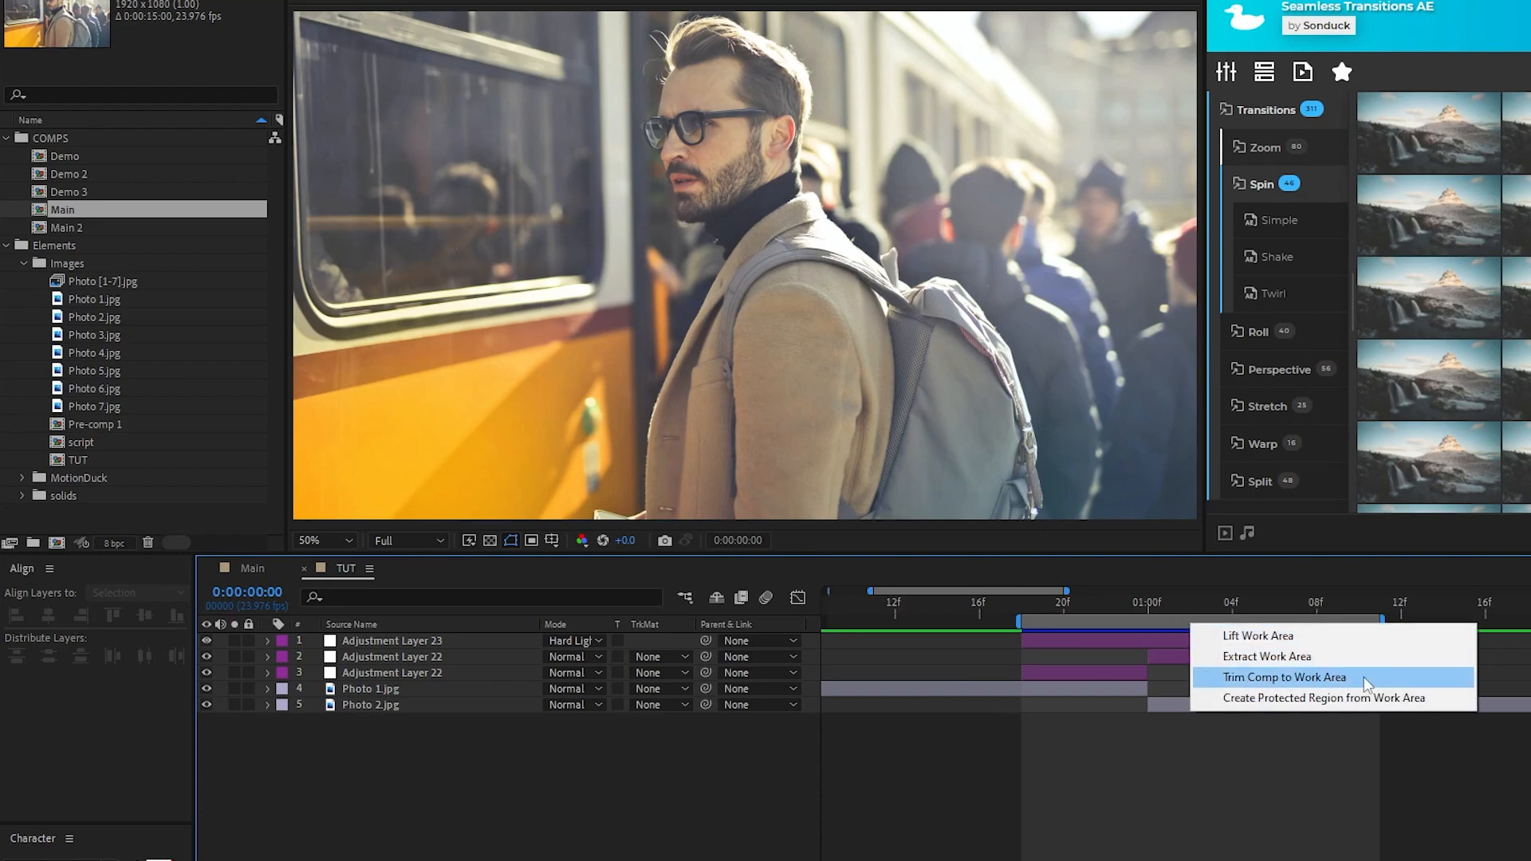
# Trim the TUT comp to its work area and pre-compose the adjustment layers as 'Zoom Transition'.
pyautogui.click(1284, 677)
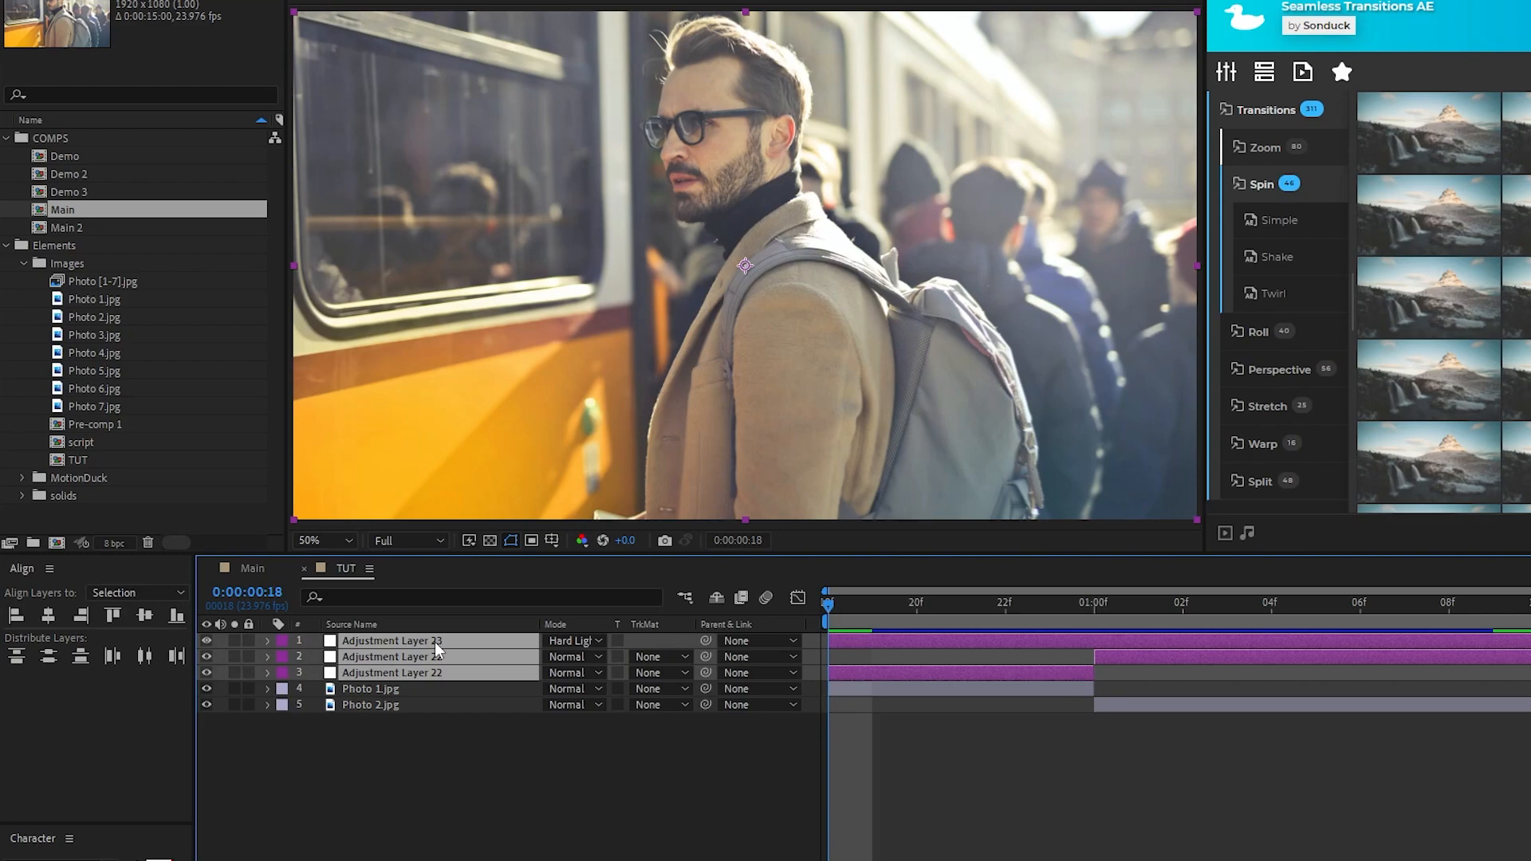
pyautogui.rightClick(437, 656)
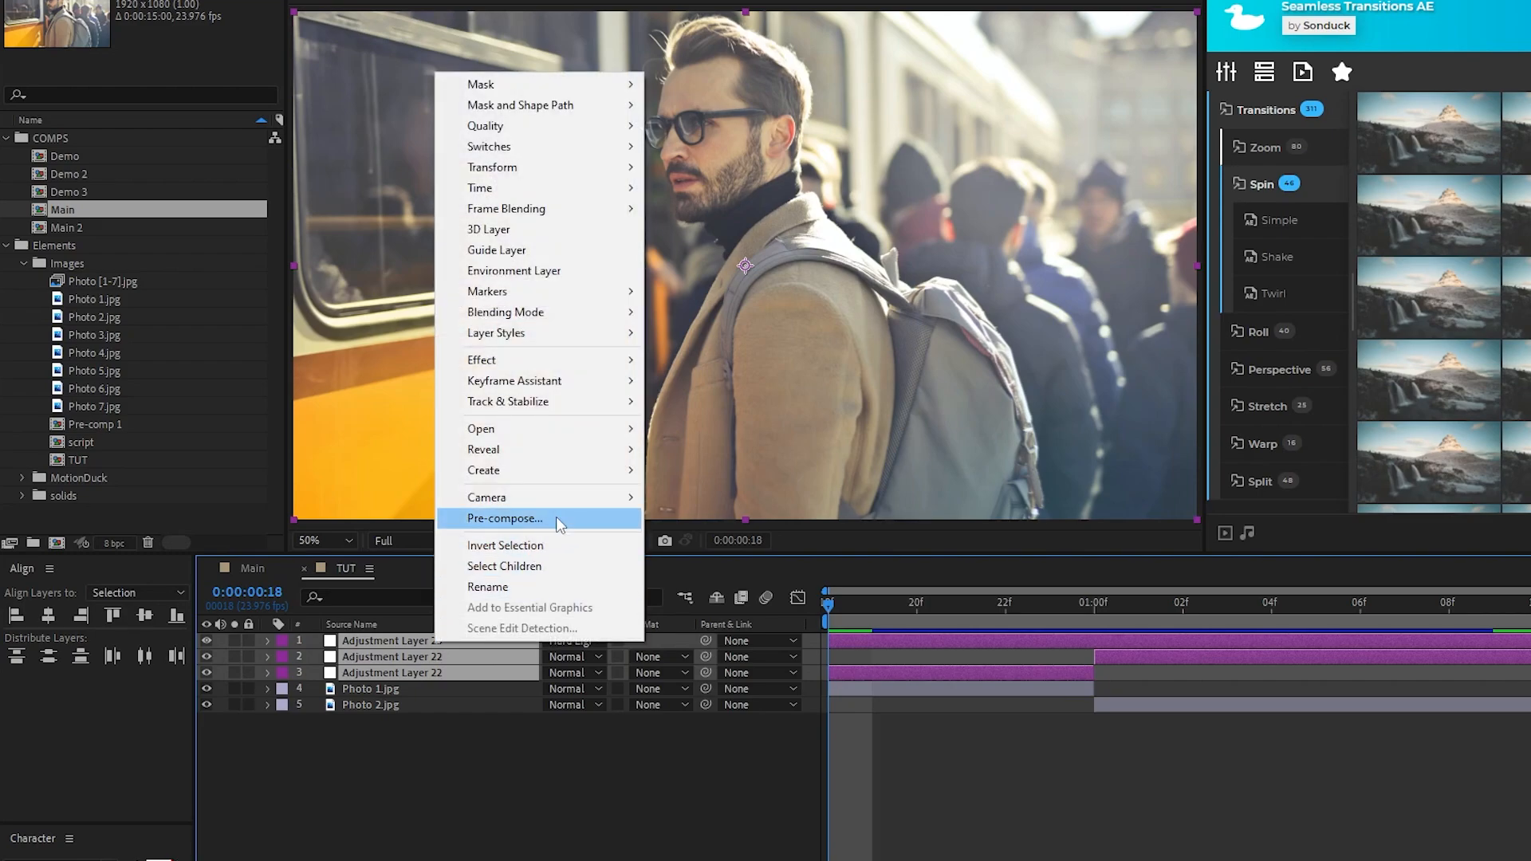
pyautogui.click(505, 518)
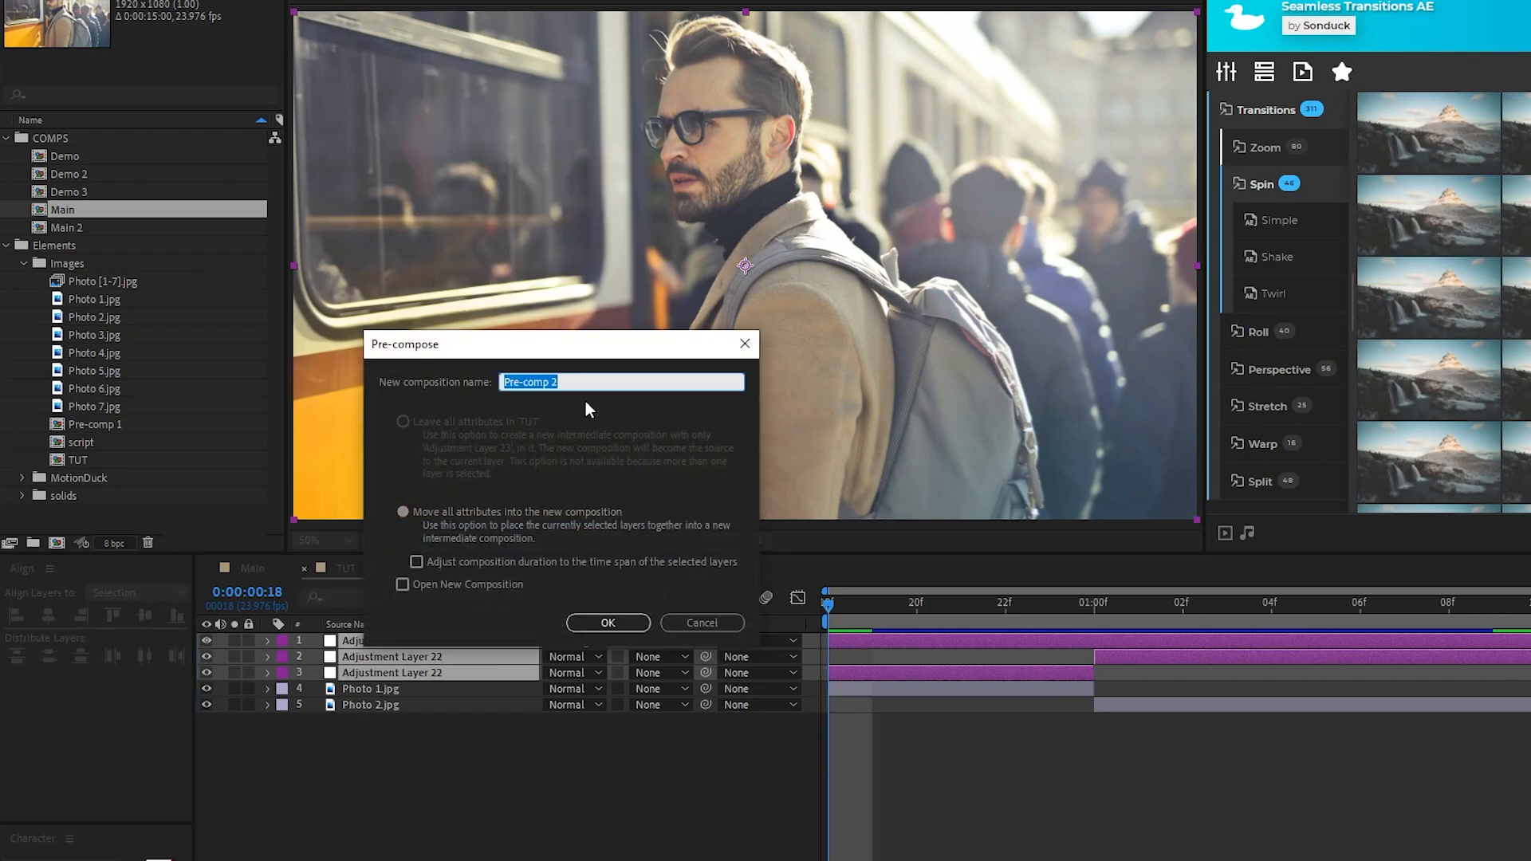
pyautogui.write('Zoom Transition')
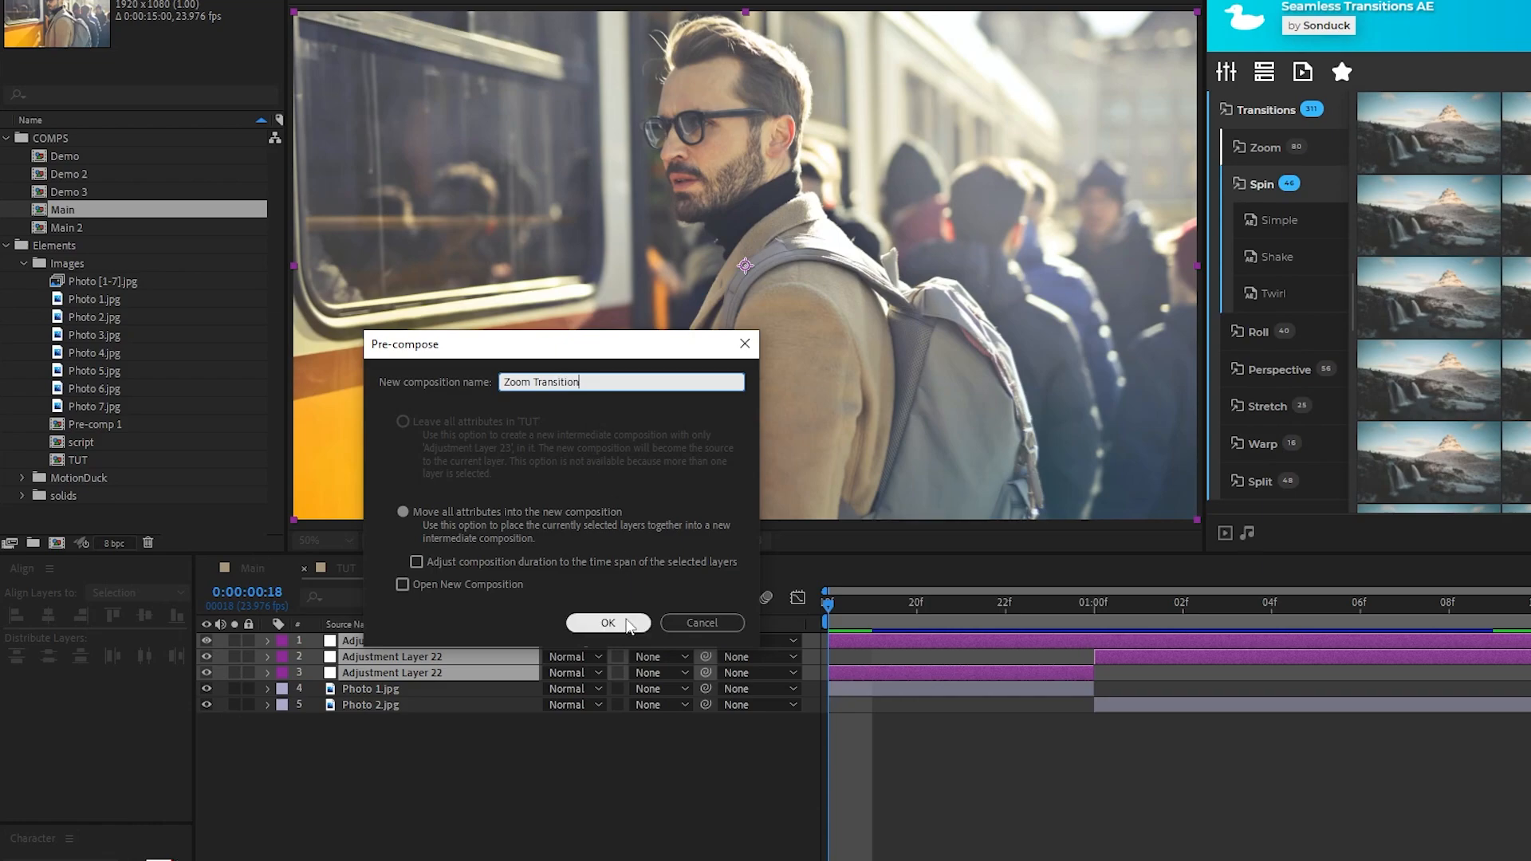
pyautogui.click(608, 623)
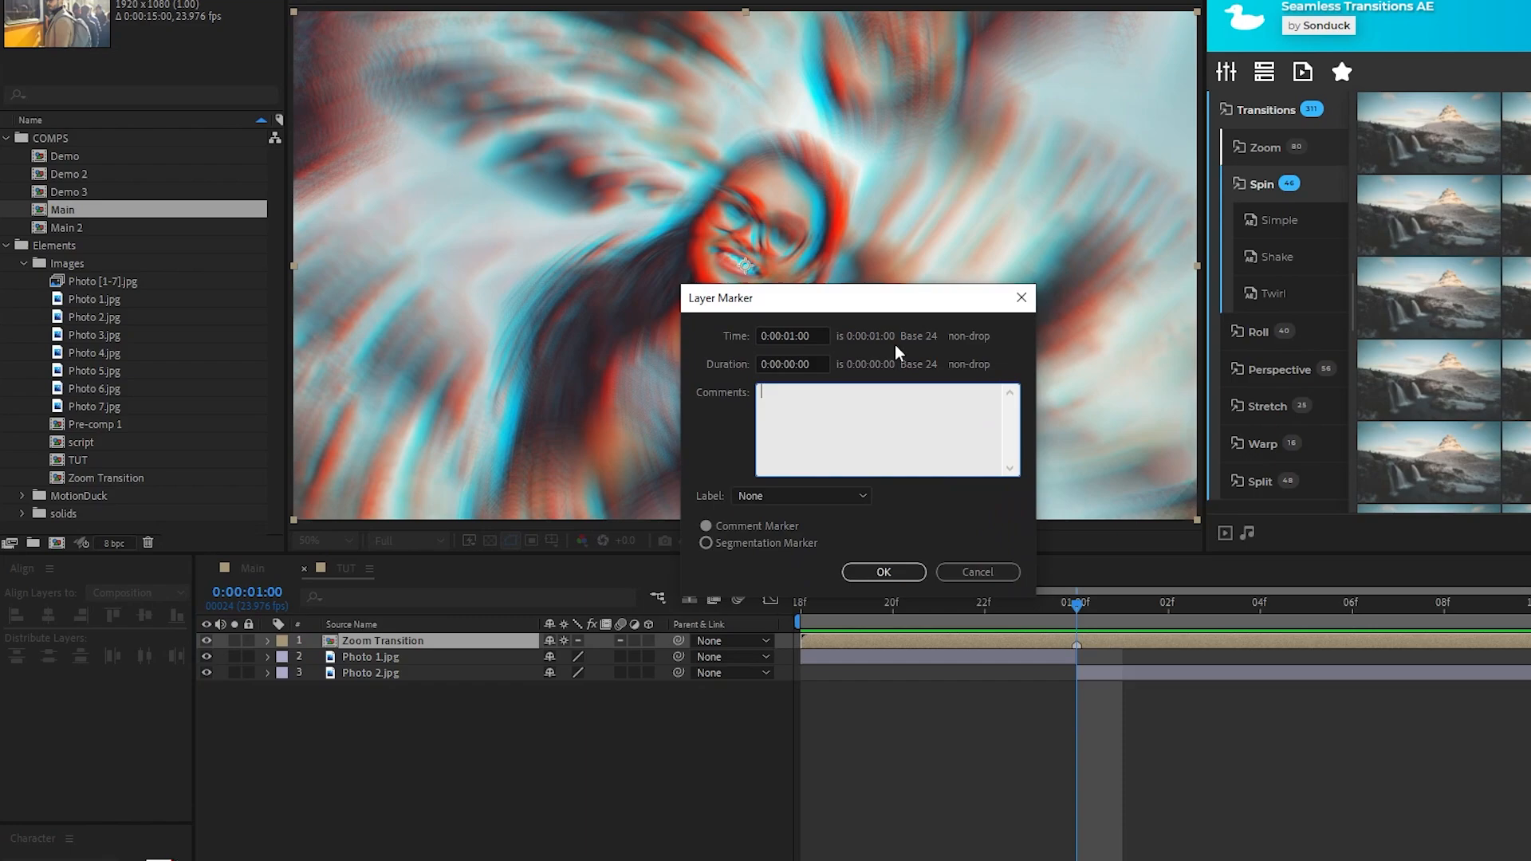
# Enter 'CUT' as the comment for the one-second layer marker.
pyautogui.write('CUT')
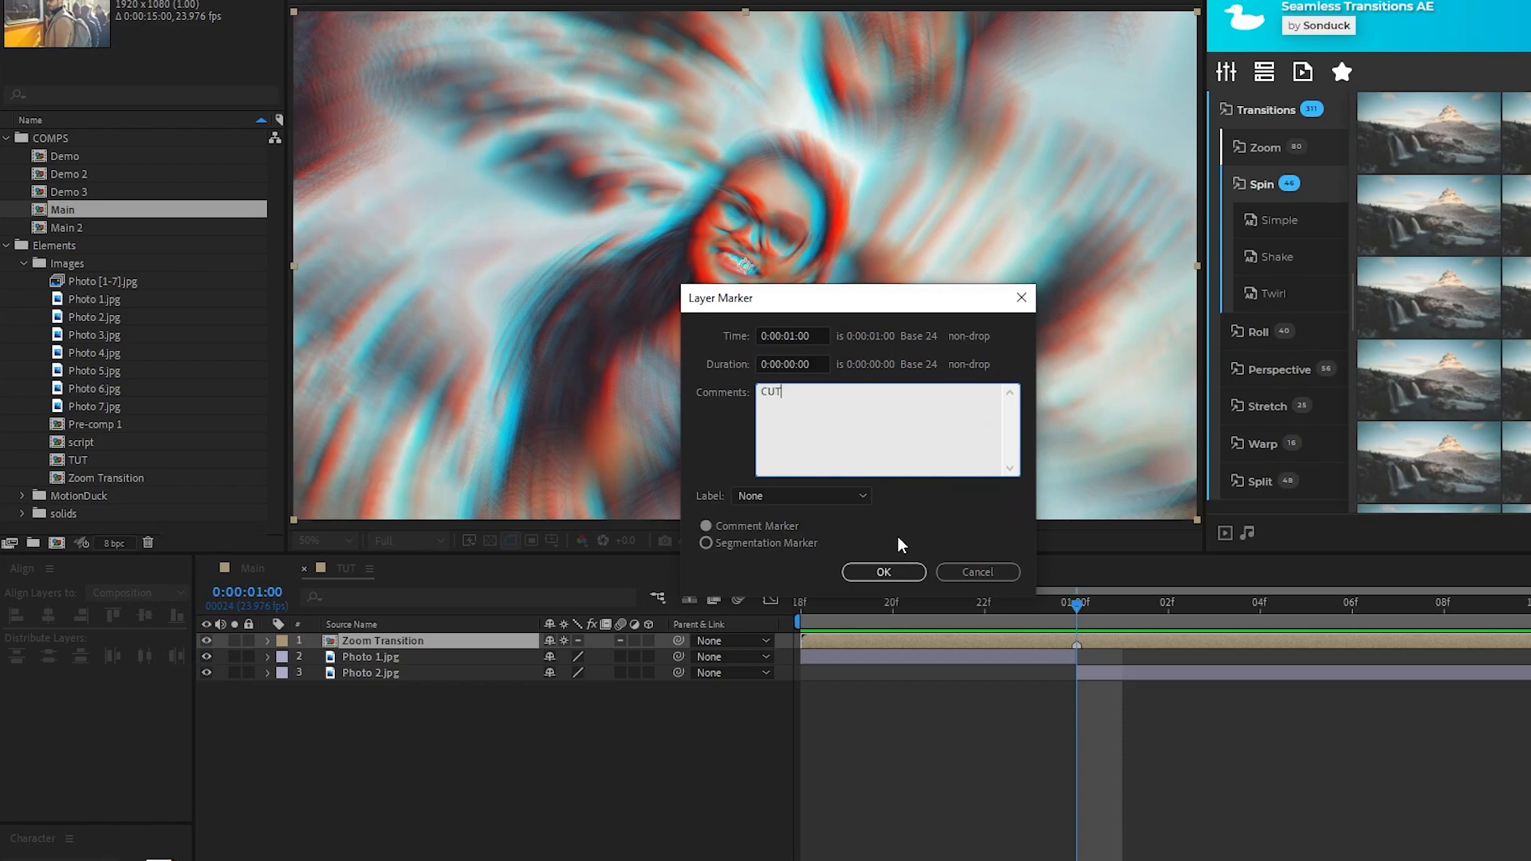
pyautogui.click(884, 572)
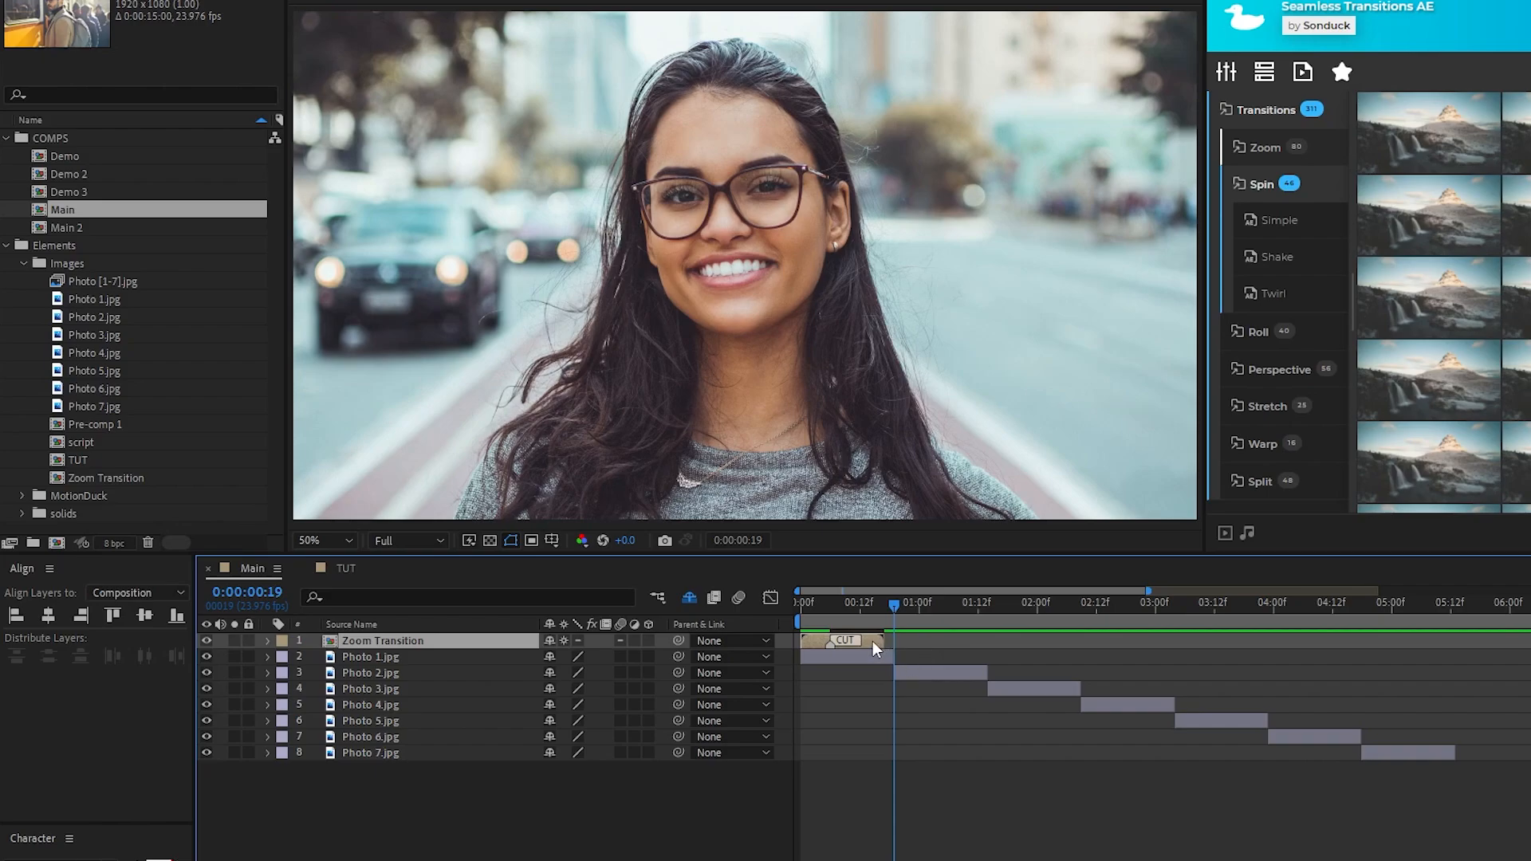
# Slide Zoom Transition so its CUT marker lines up with the Photo 1–Photo 2 change.
pyautogui.moveTo(842, 640); pyautogui.dragTo(906, 640)
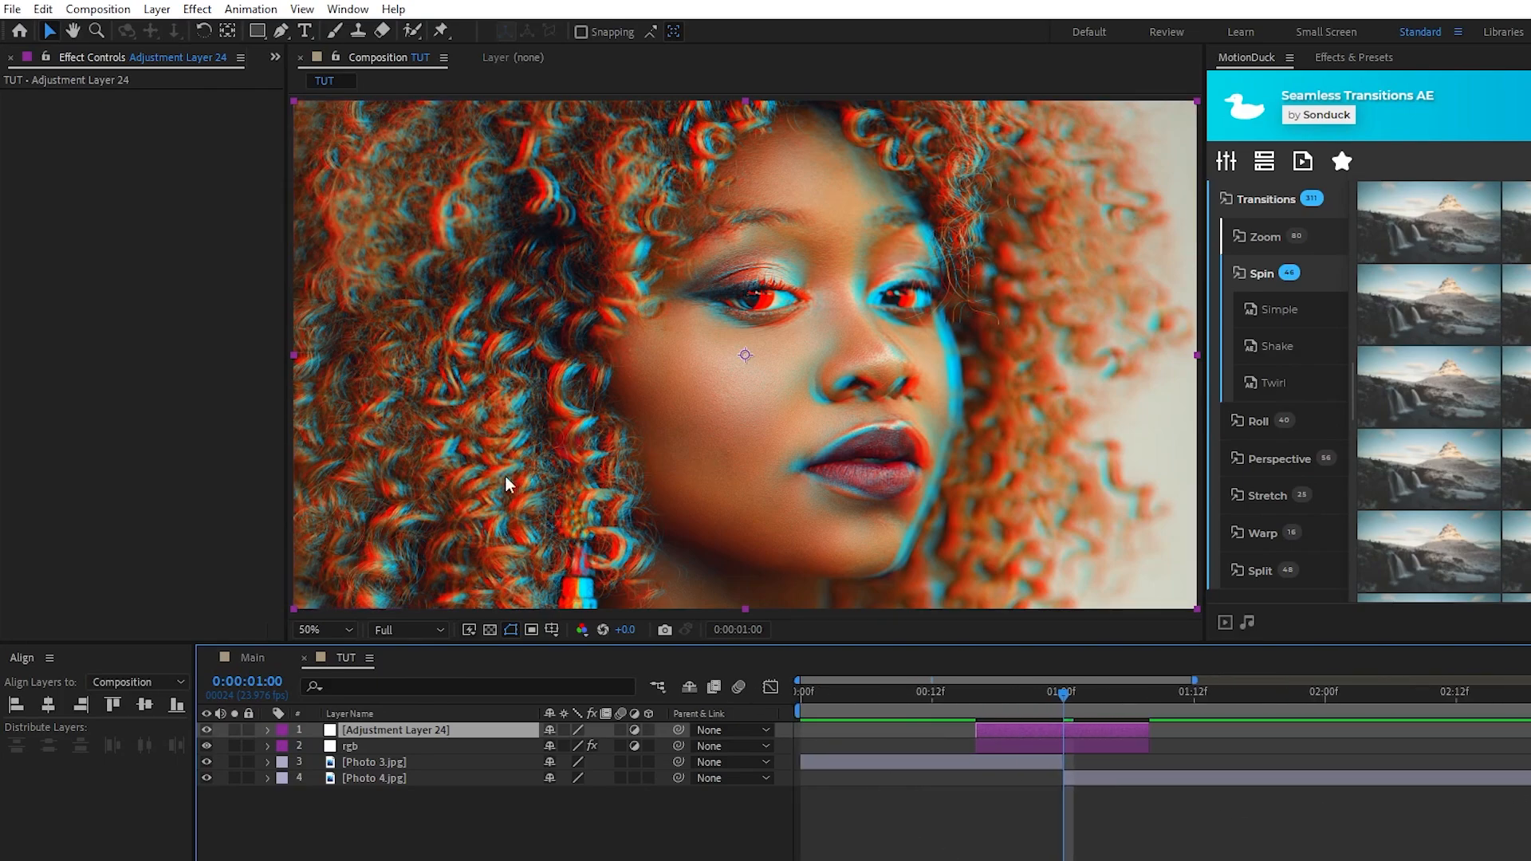
# Add Motion Tile to Adjustment Layer 24 and move the playhead toward 1:07.
pyautogui.click(196, 9)
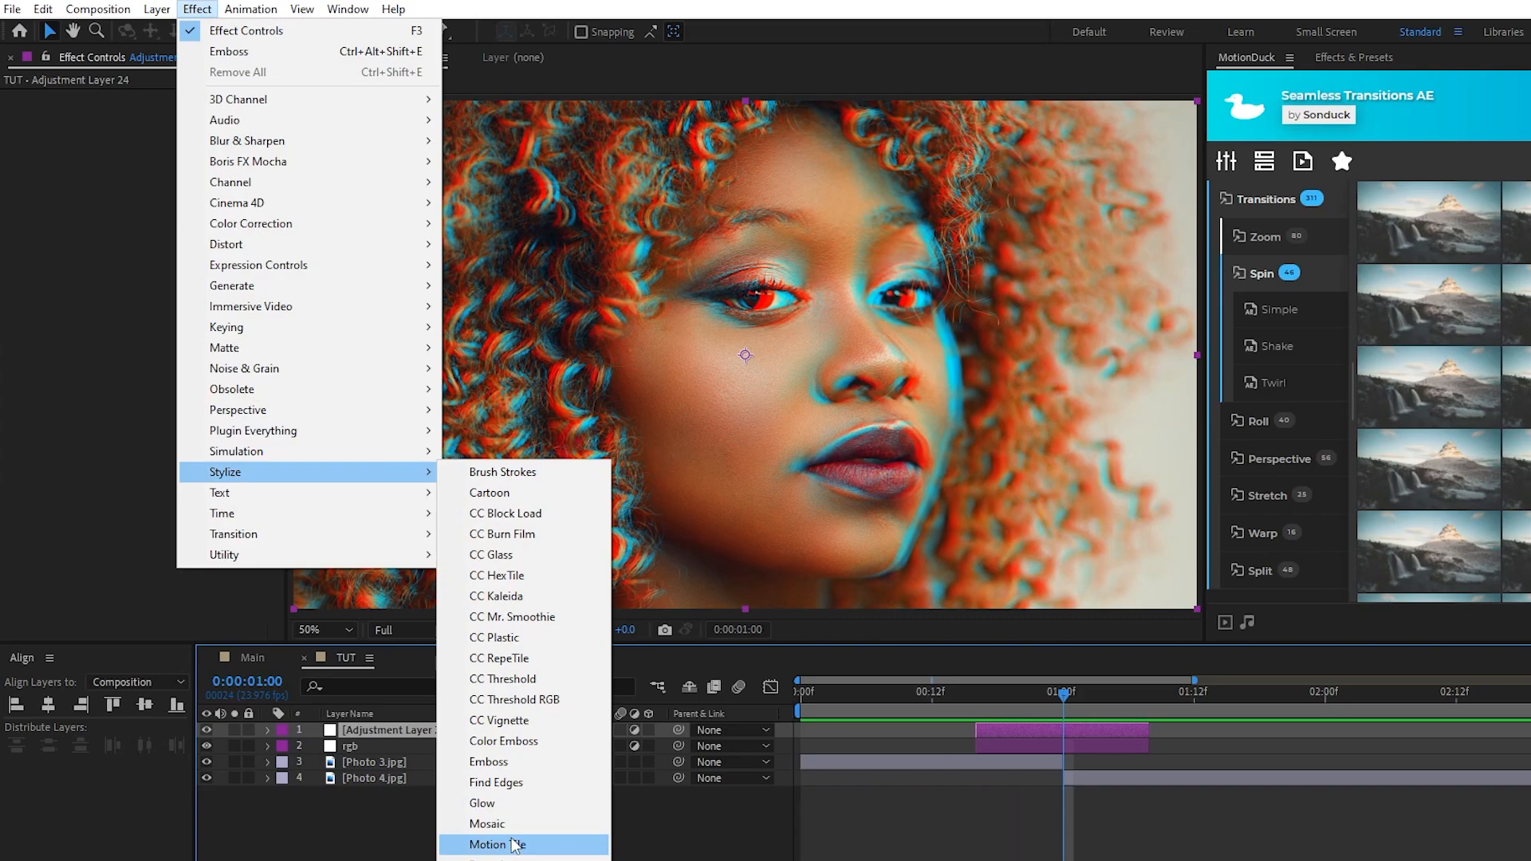
pyautogui.click(492, 844)
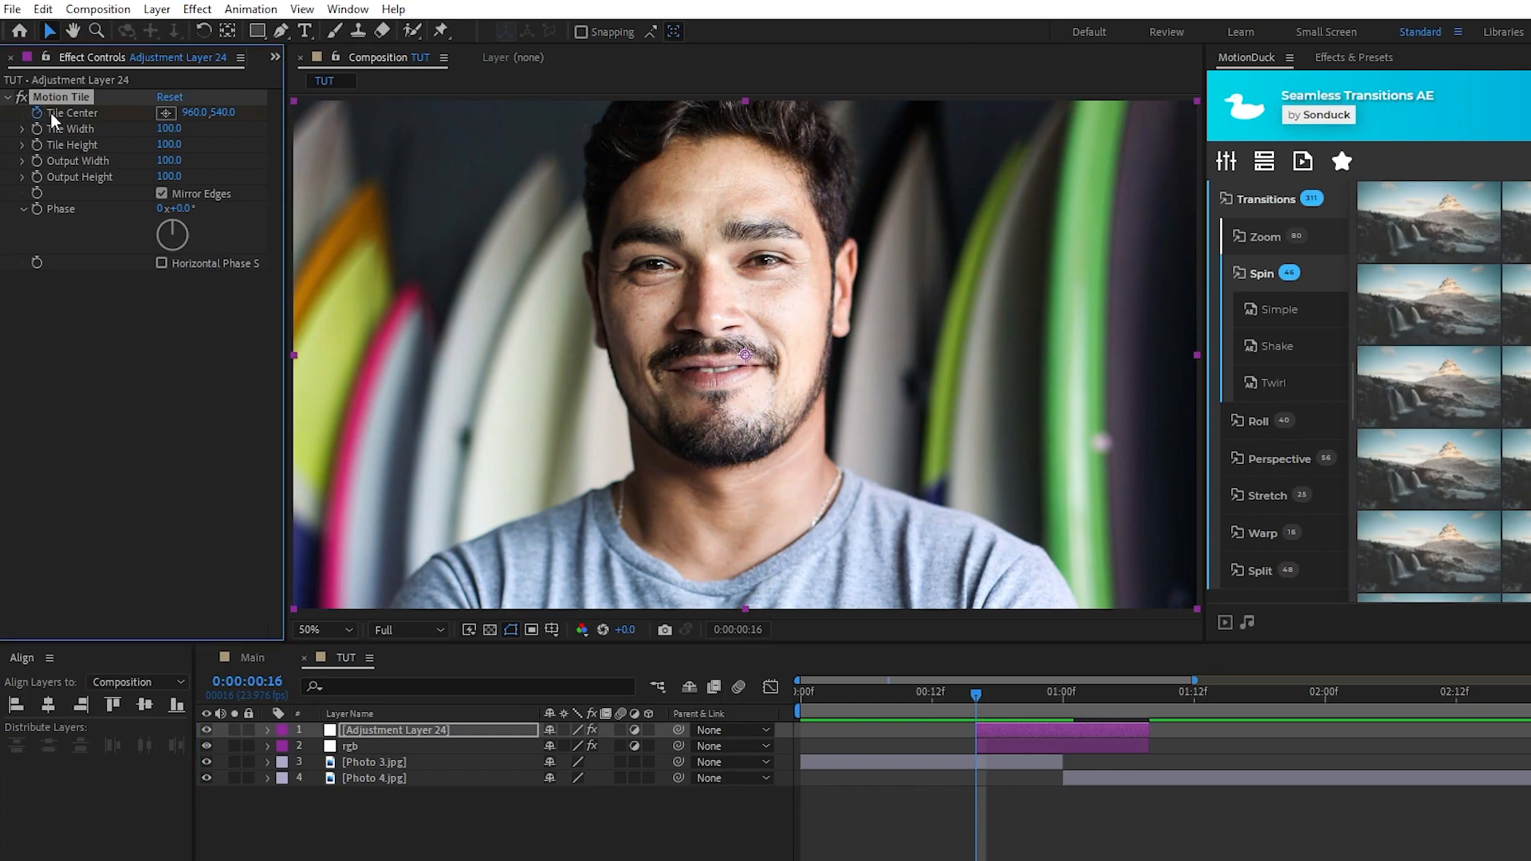
pyautogui.moveTo(976, 694)
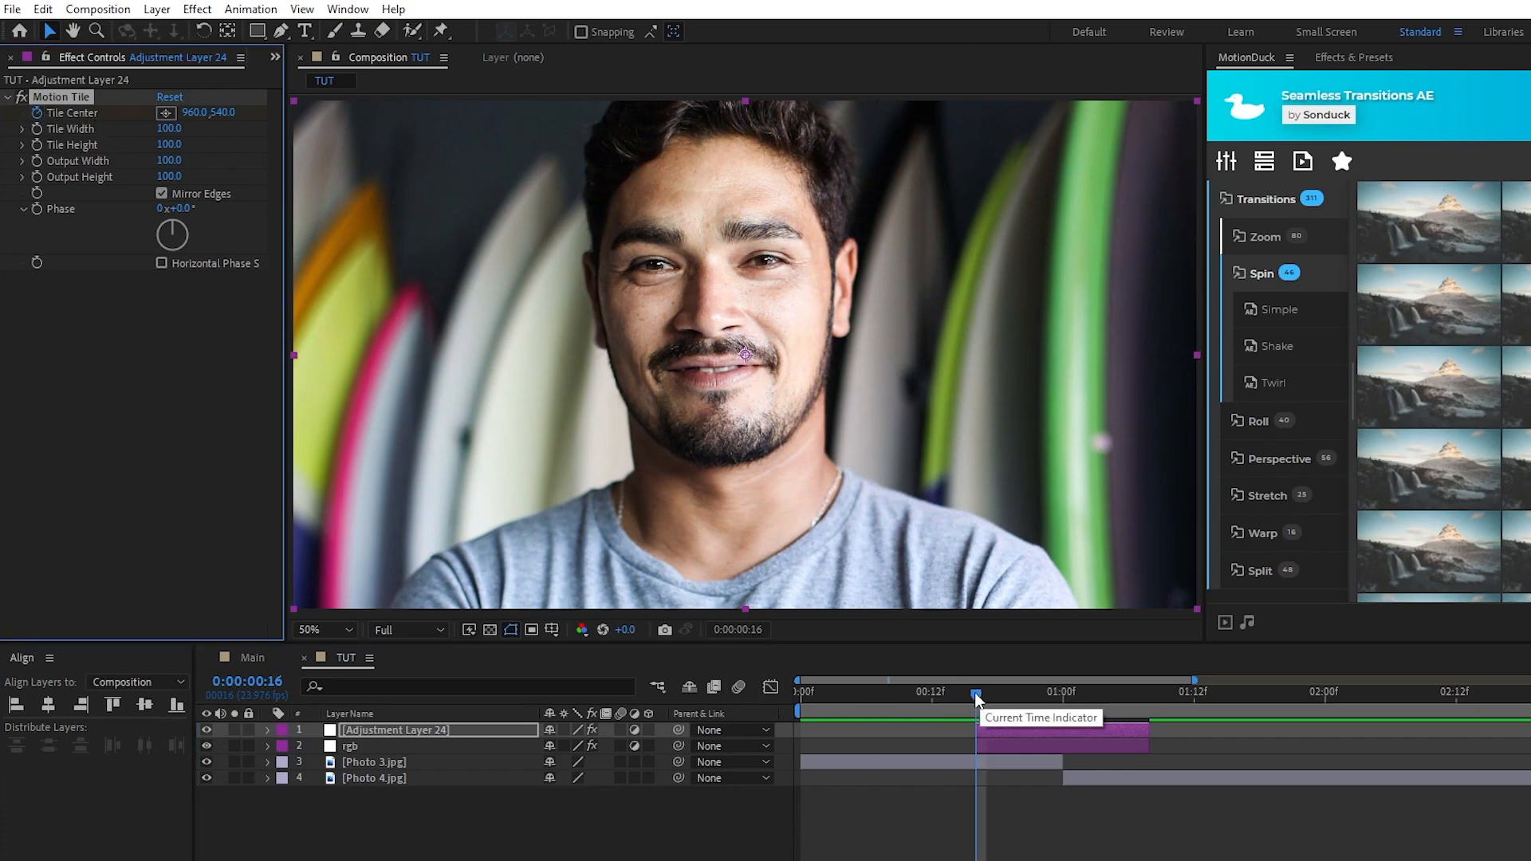
pyautogui.moveTo(977, 691); pyautogui.dragTo(1139, 691)
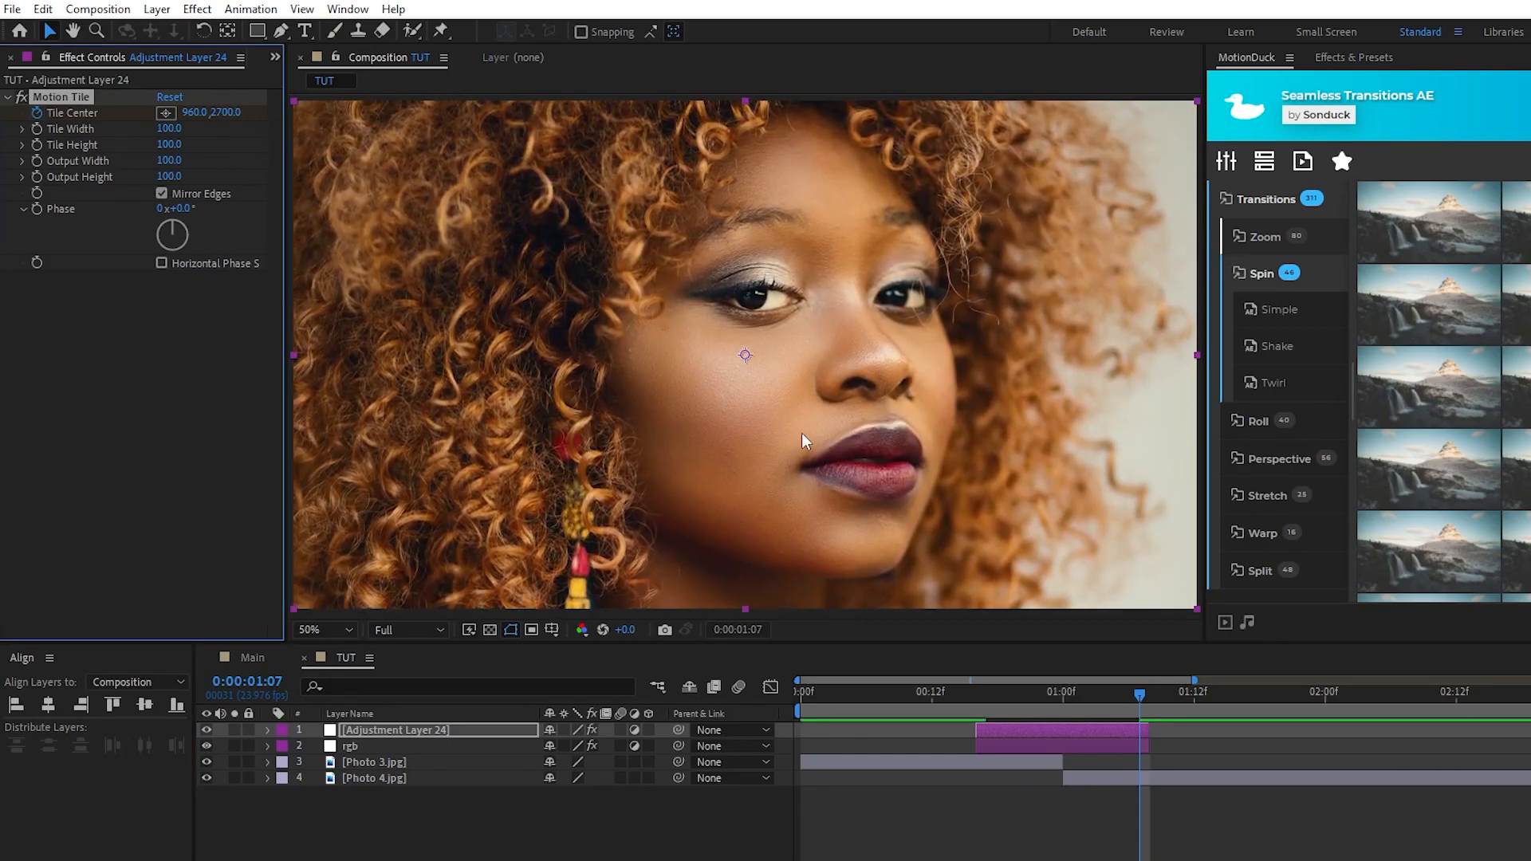
# Ease the Tile Center keyframes so speed peaks sharply at 1:00.
pyautogui.click(267, 730)
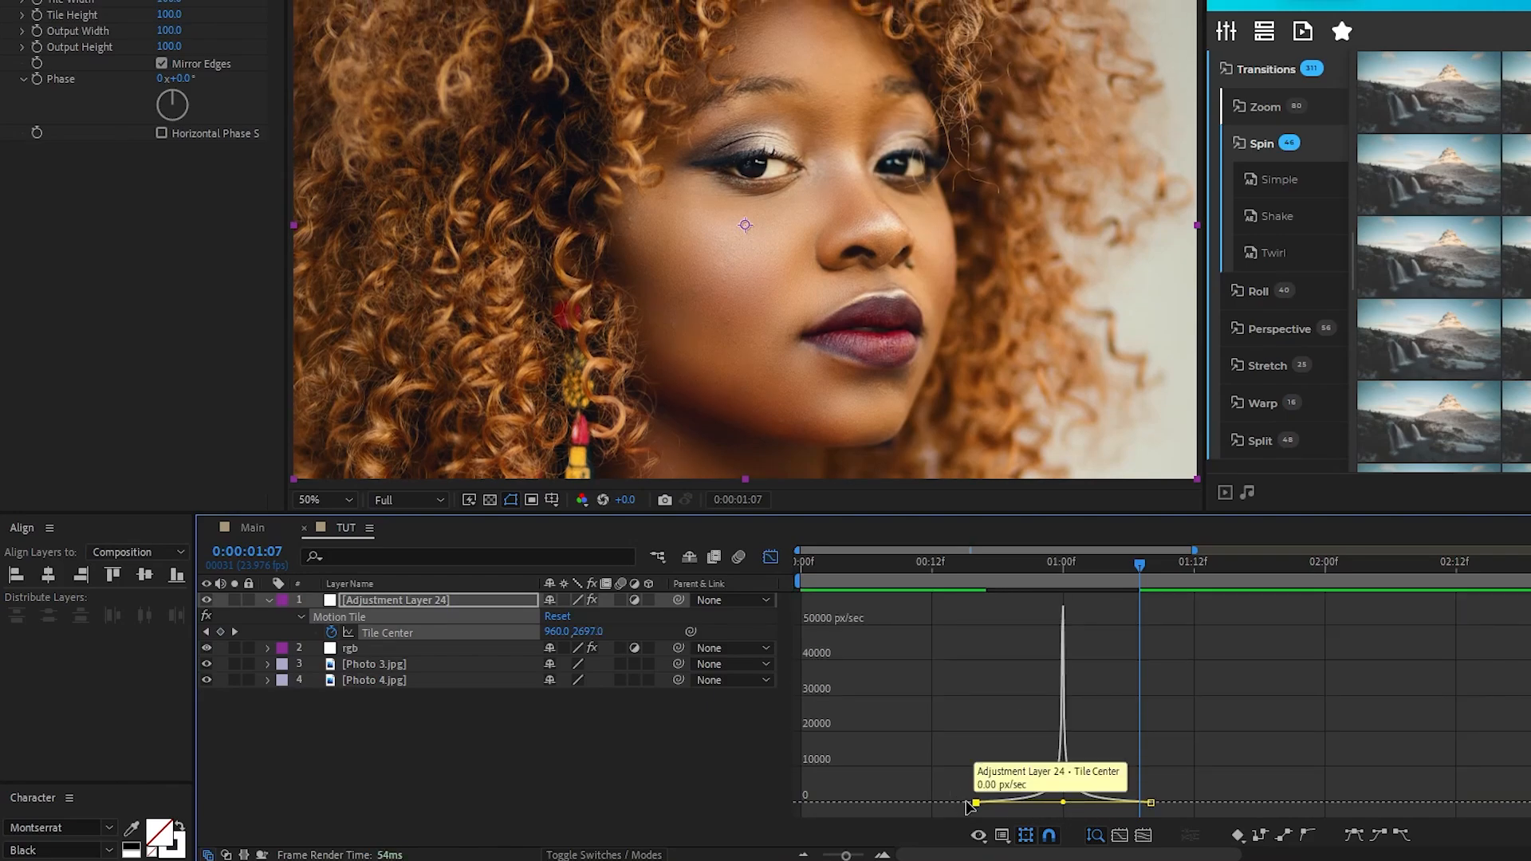
pyautogui.moveTo(945, 776)
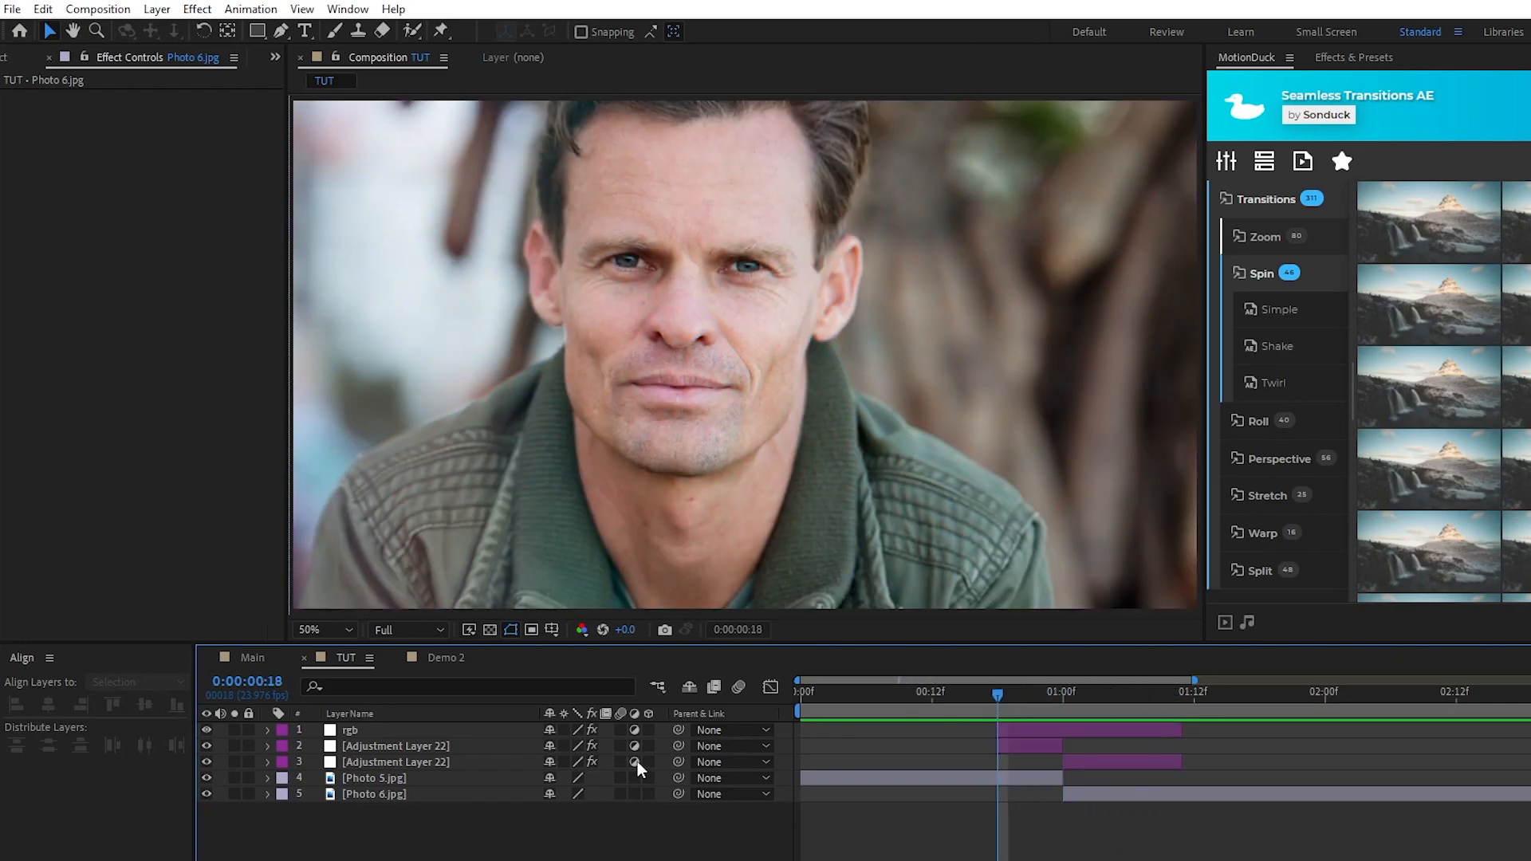
# Select Adjustment Layer 22 to review its Transform effect settings.
pyautogui.click(395, 746)
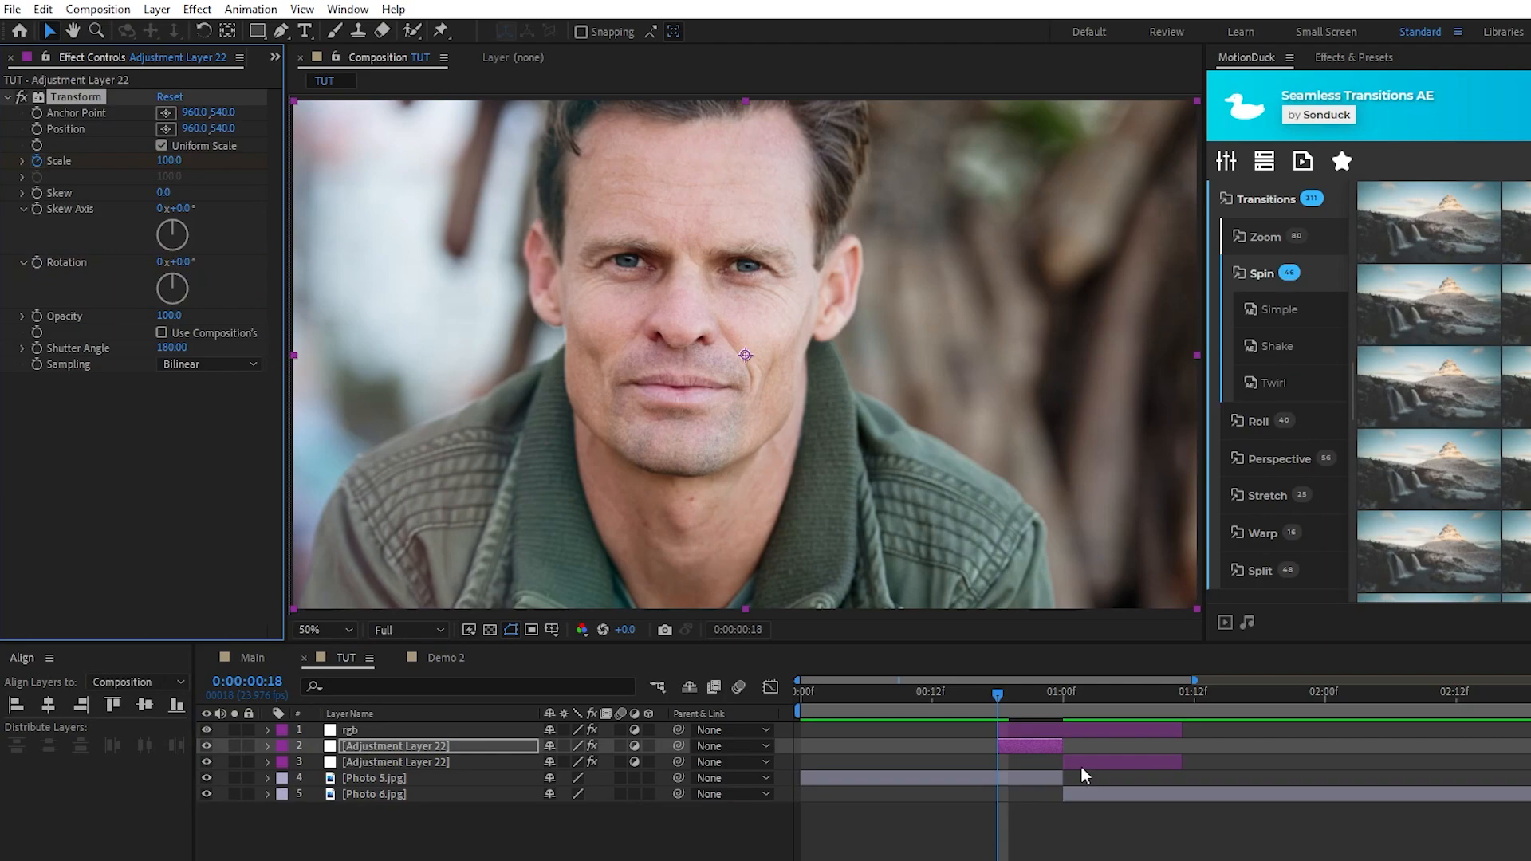
pyautogui.click(1187, 701)
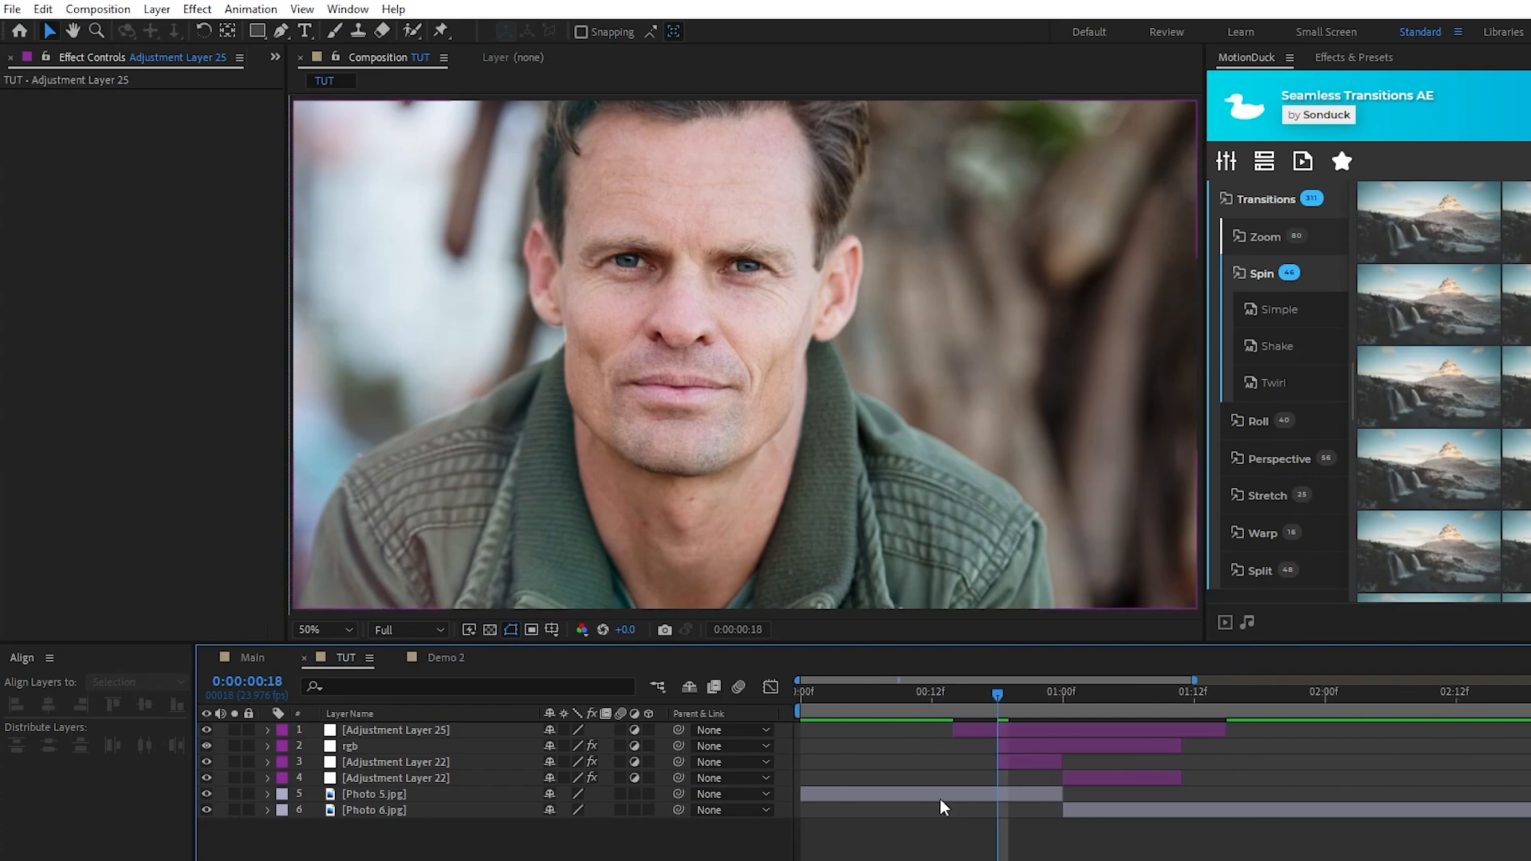
# Add Optics Compensation with reversed lens distortion and Field of View 140 at 1:00.
pyautogui.click(196, 9)
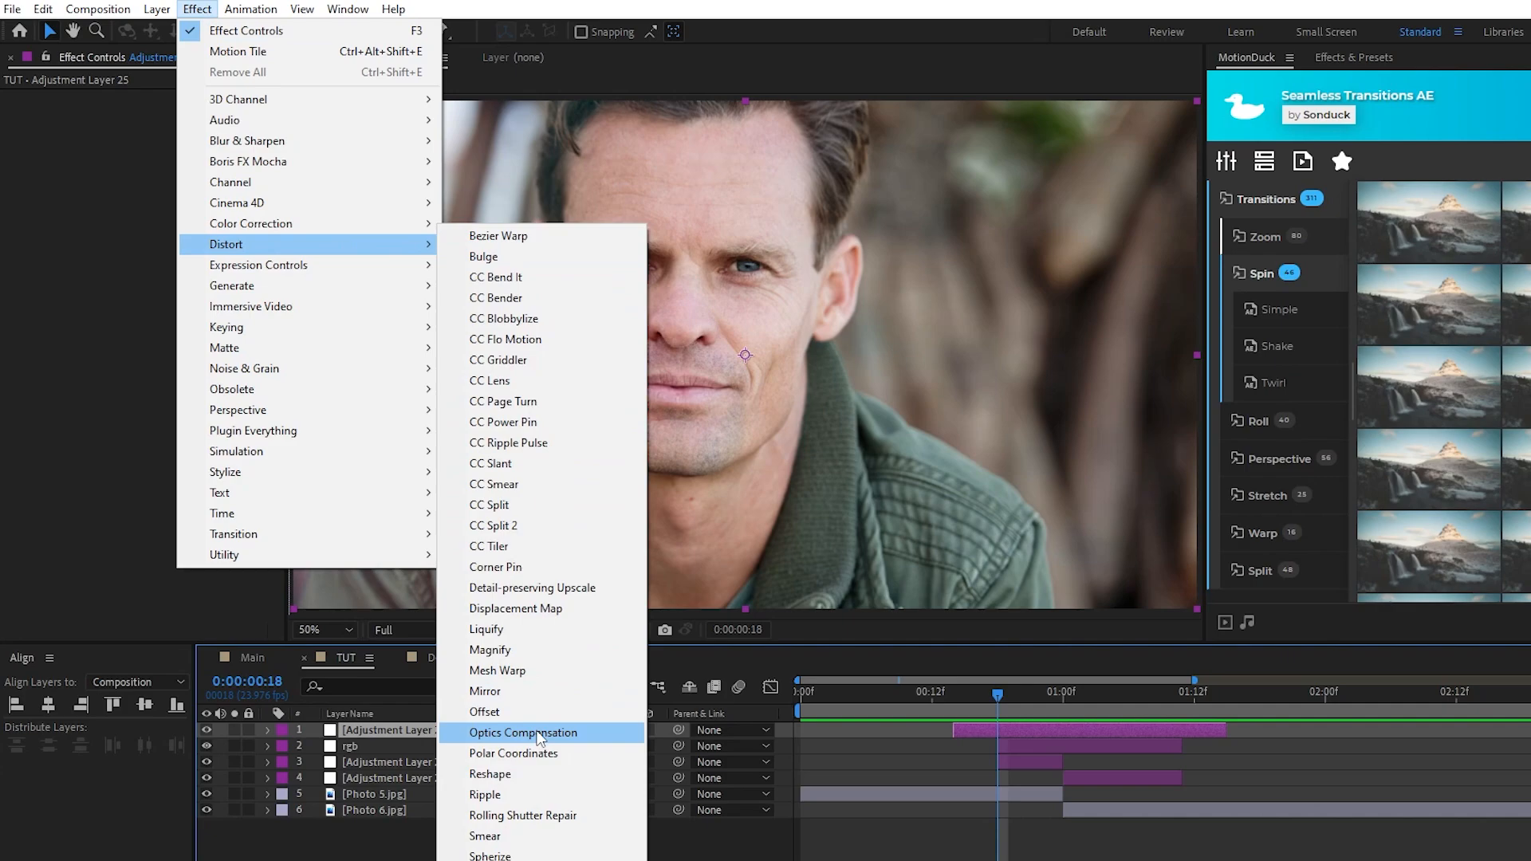
pyautogui.click(523, 733)
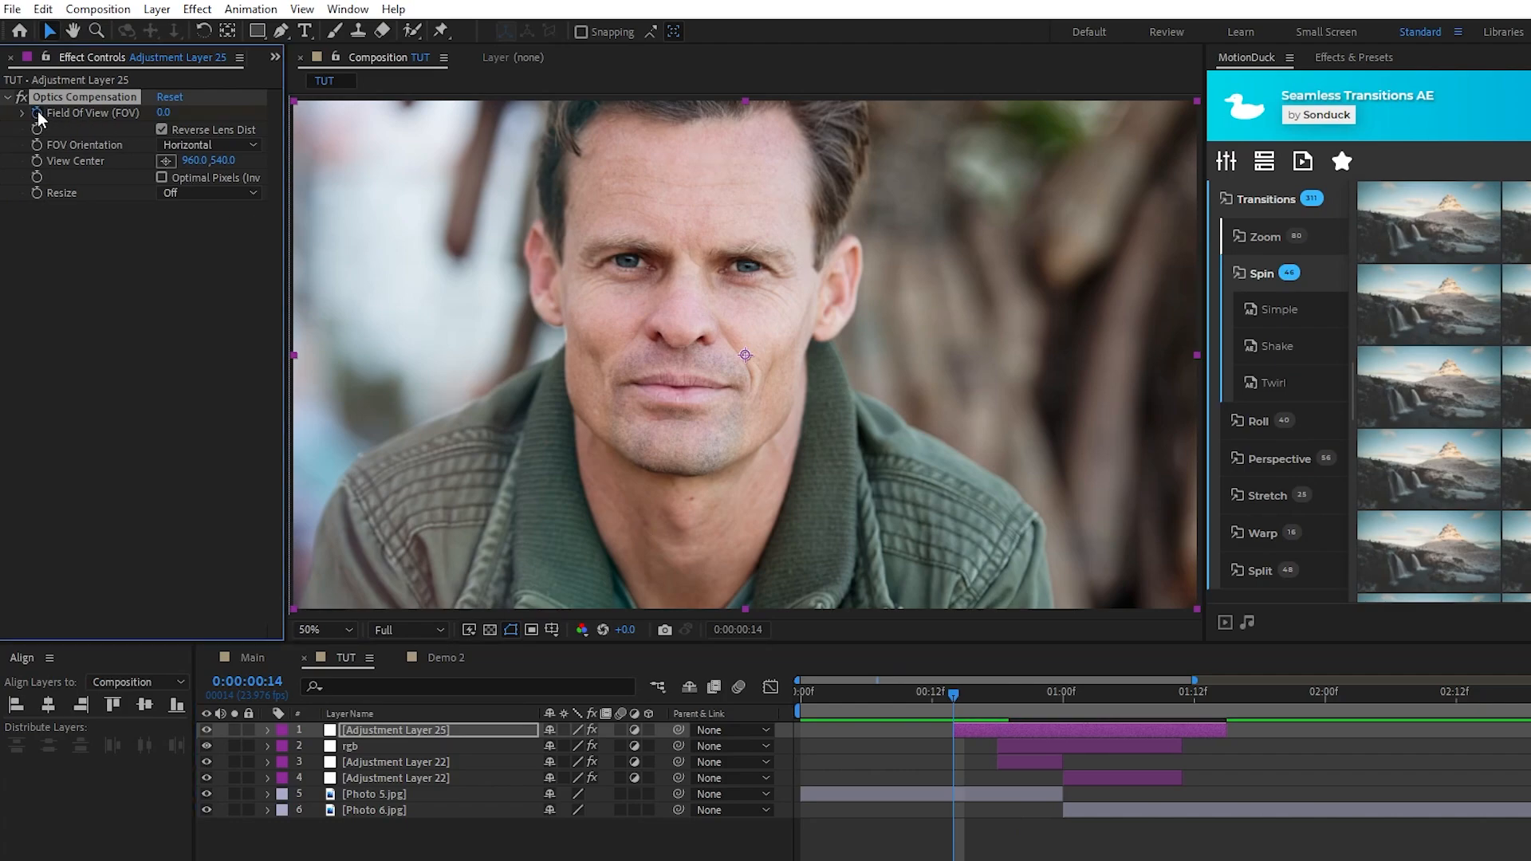
pyautogui.moveTo(967, 690)
pyautogui.write('140')
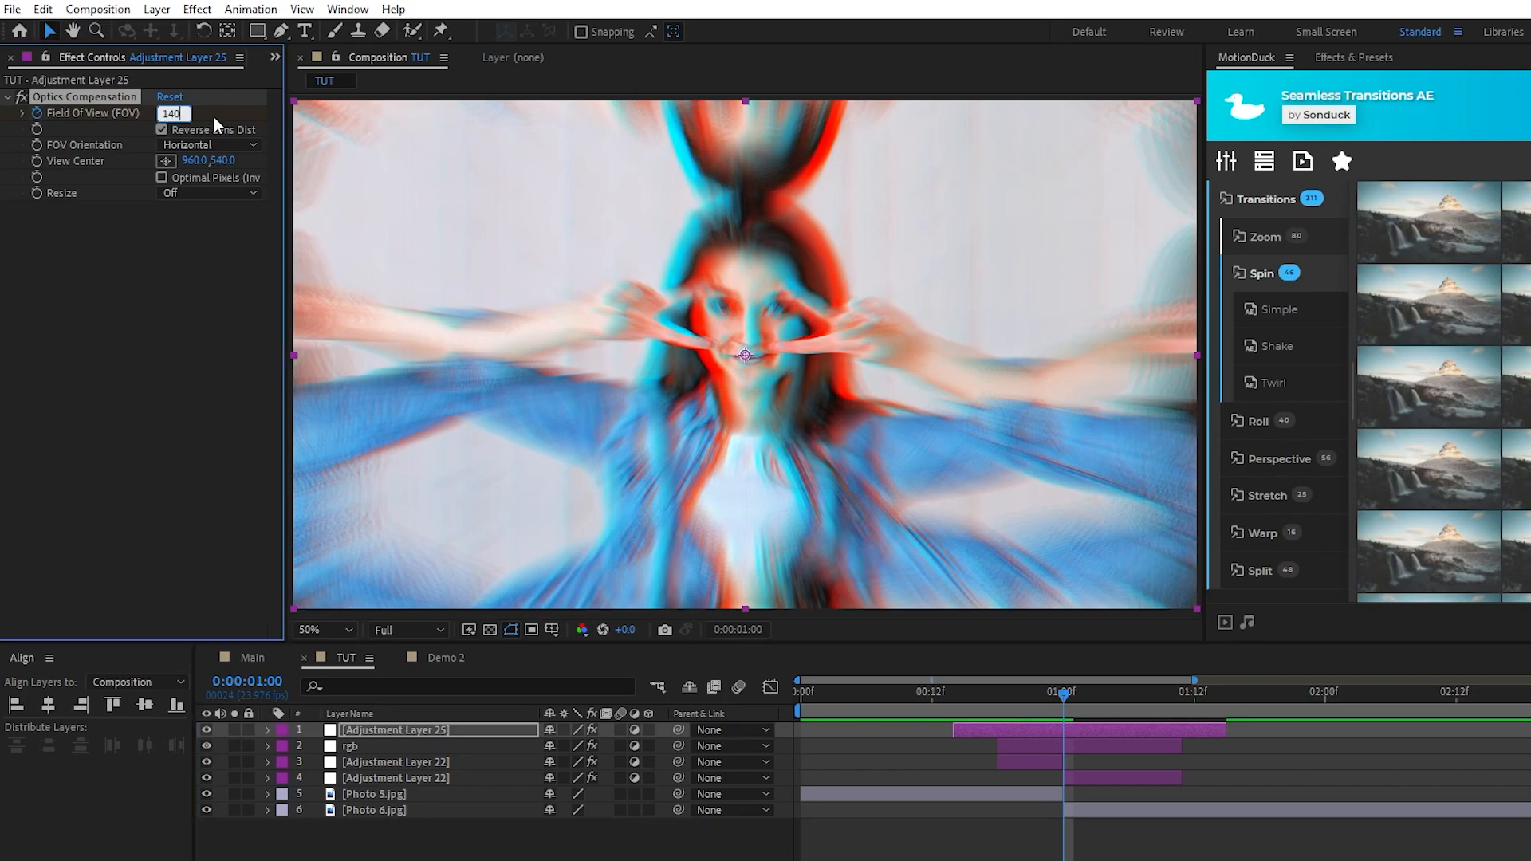
pyautogui.press('Enter')
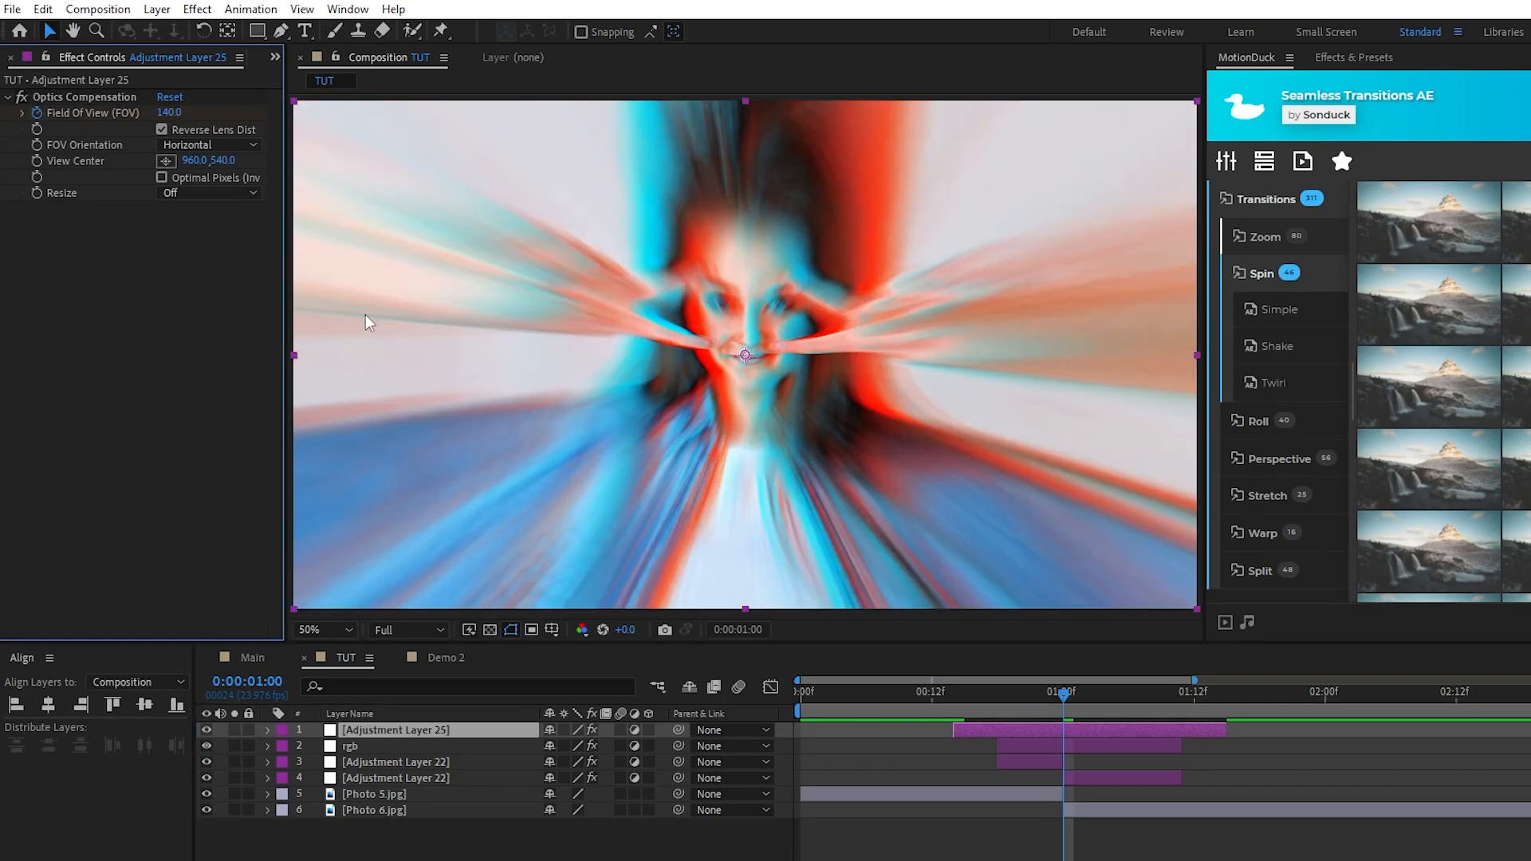